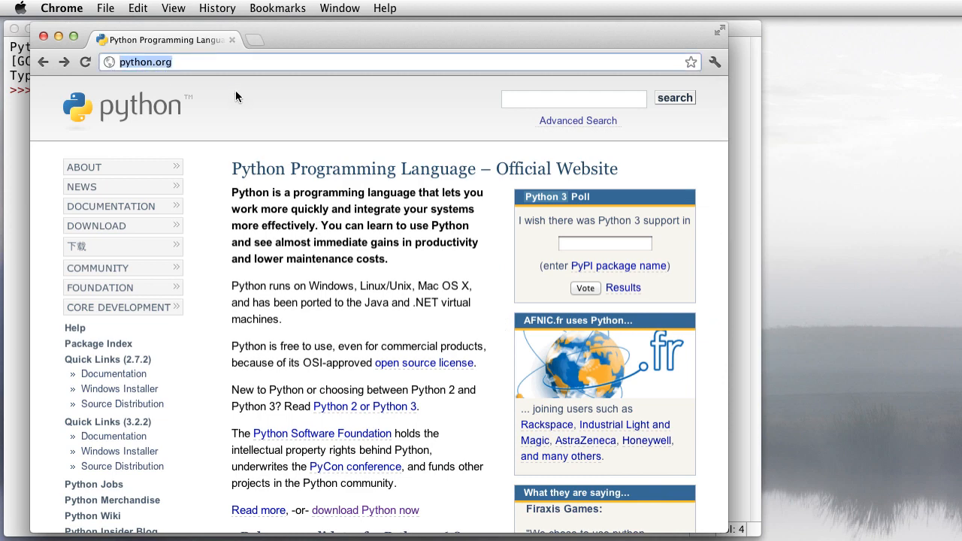
Bring the Python 3.2.2 installer links into view on python.org's Download page
left_click(96, 225)
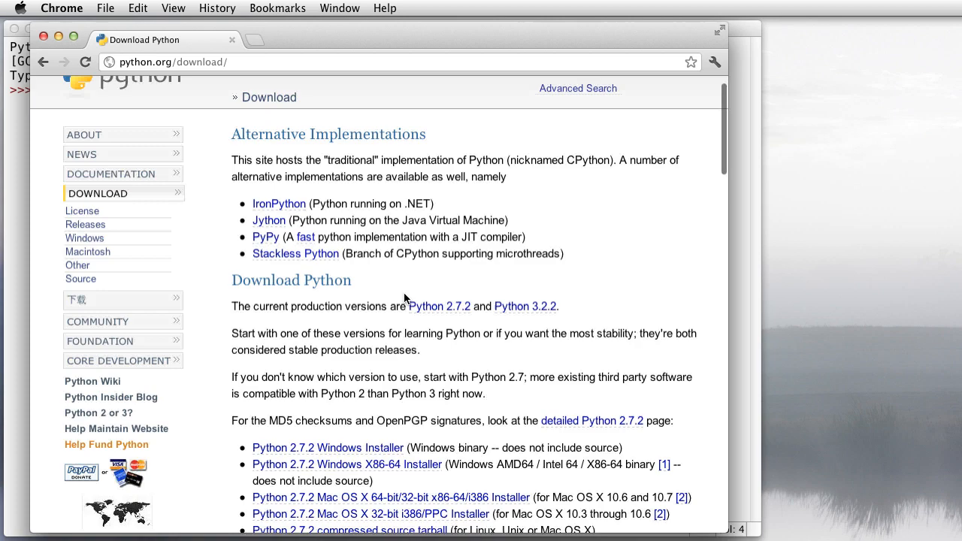
scroll("down", 3)
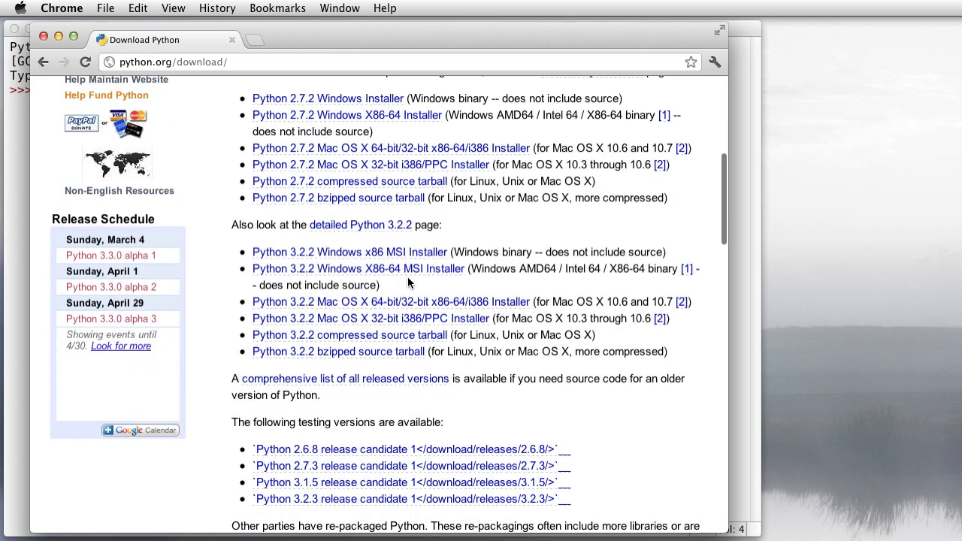
mouse_move(397, 287)
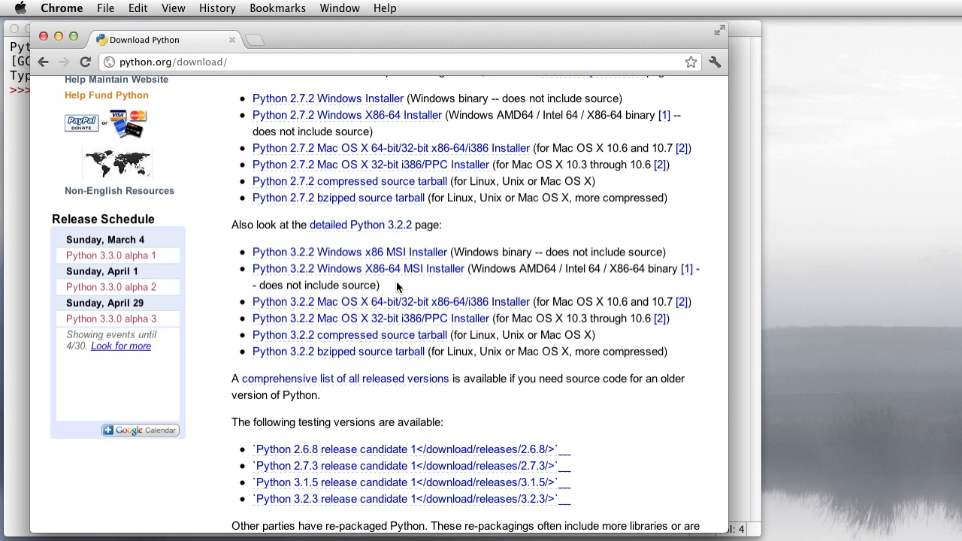
mouse_move(313, 314)
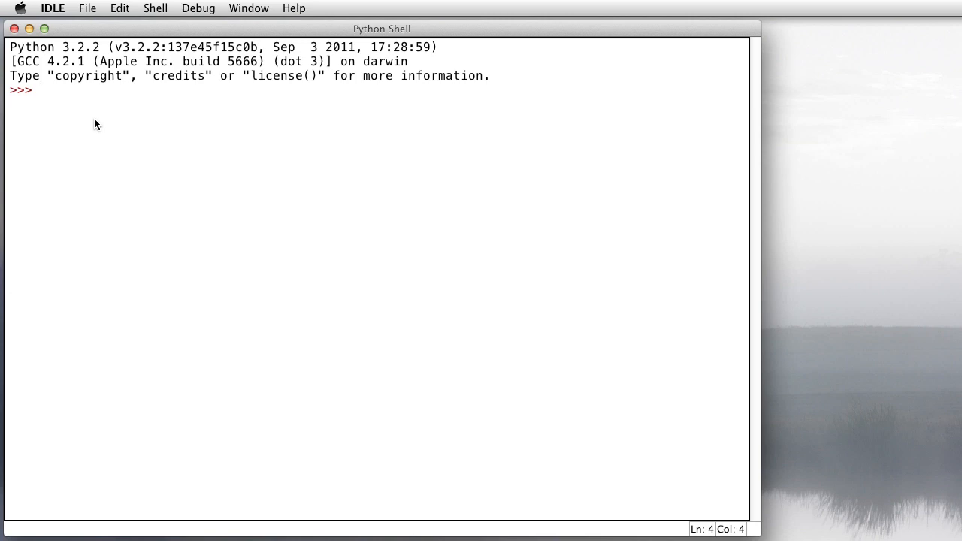
mouse_move(444, 375)
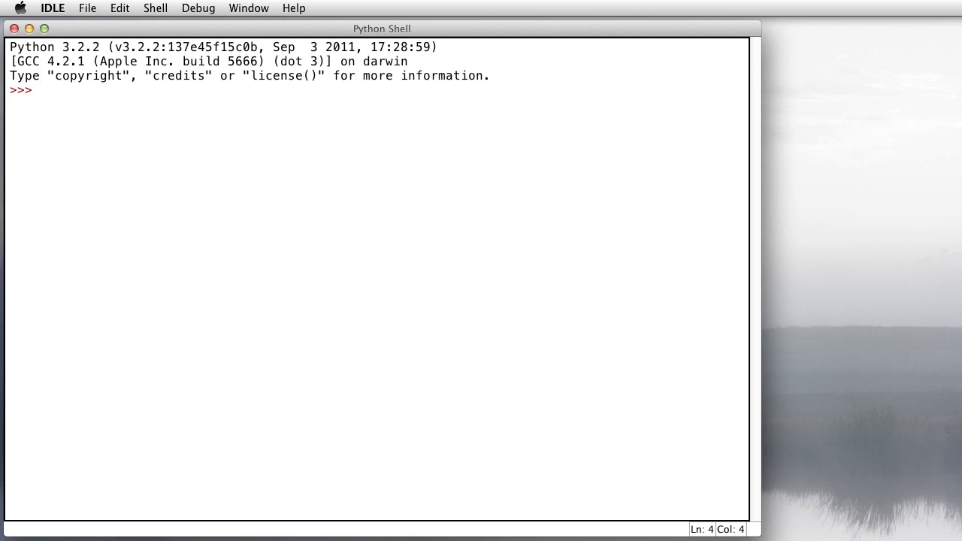
Evaluate 10+78 giving 88 and 6*7*8 giving 336, with and without spaces
type("10+78")
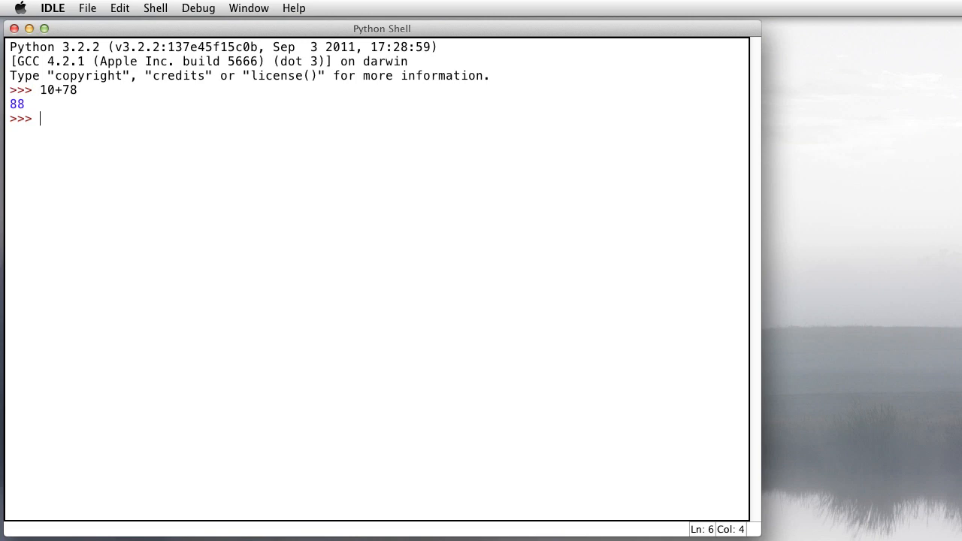
type("6*7")
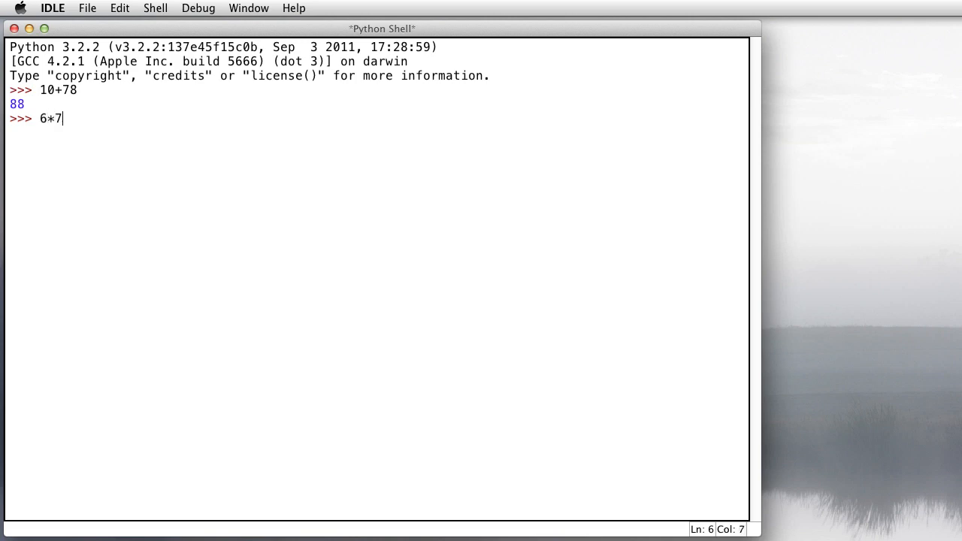
type("*8")
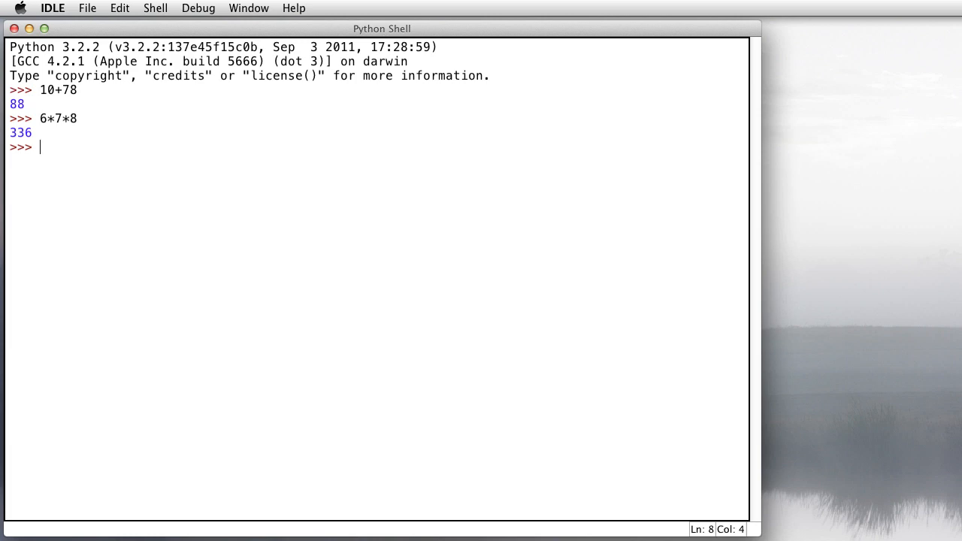
type("6 *")
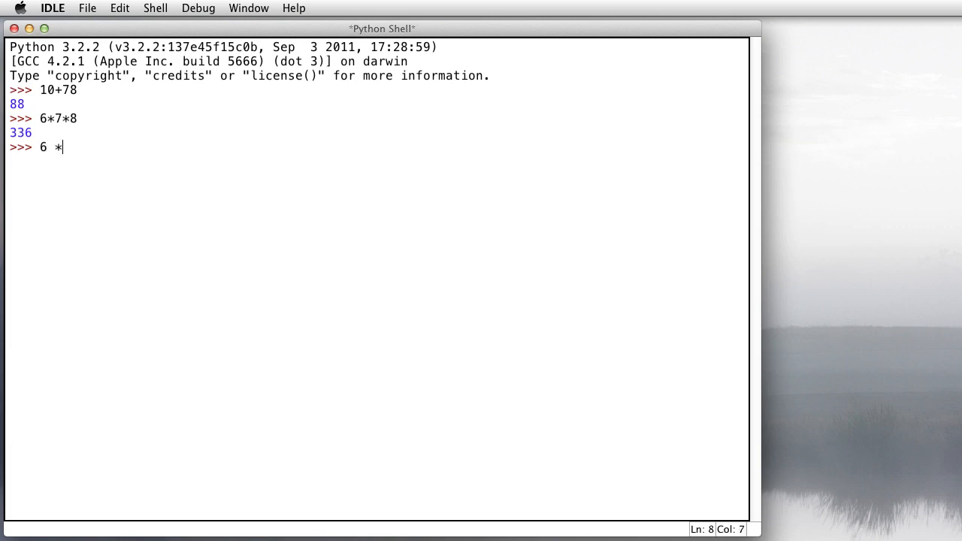
type("7 * 8")
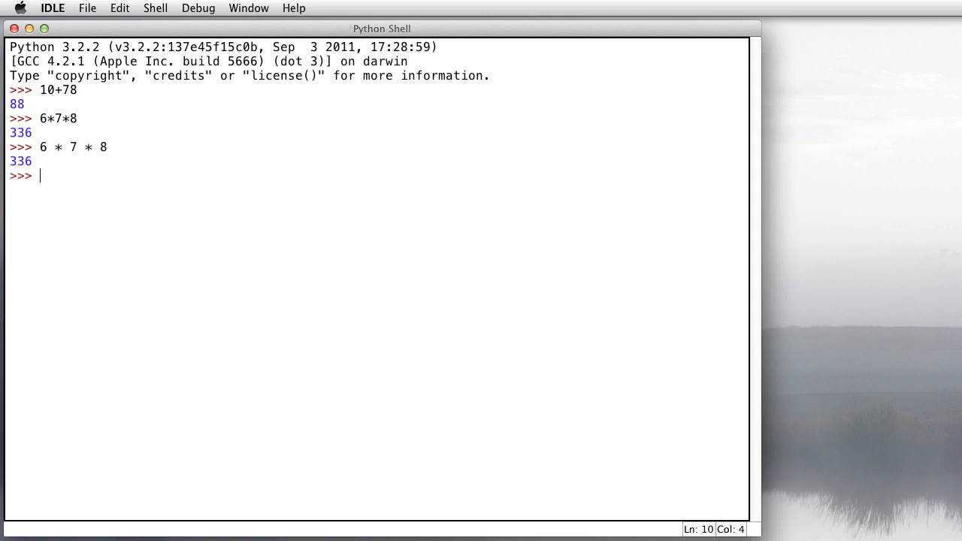
Evaluate 37 / 5 giving 7.4 and 37 // 5 giving 7
type("37 / 5")
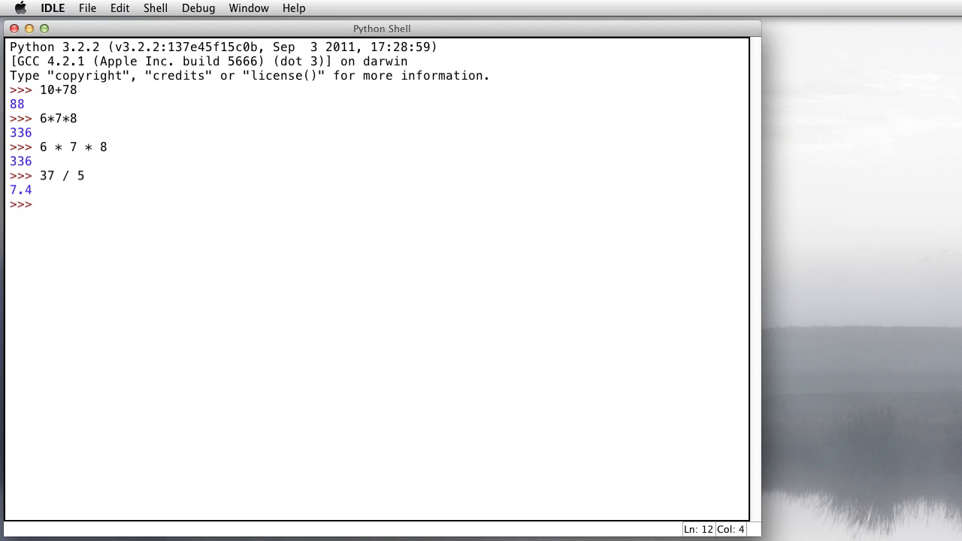
type("37")
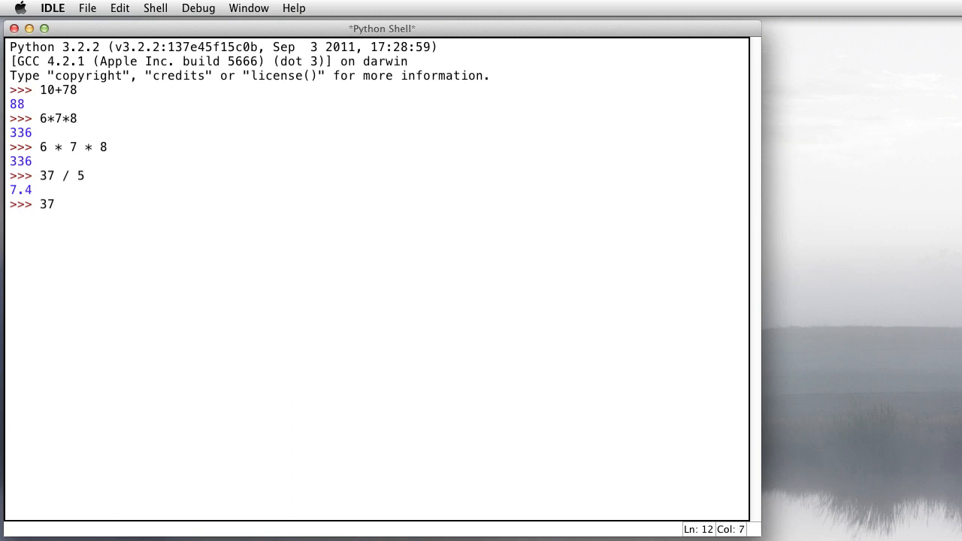
type("// 5")
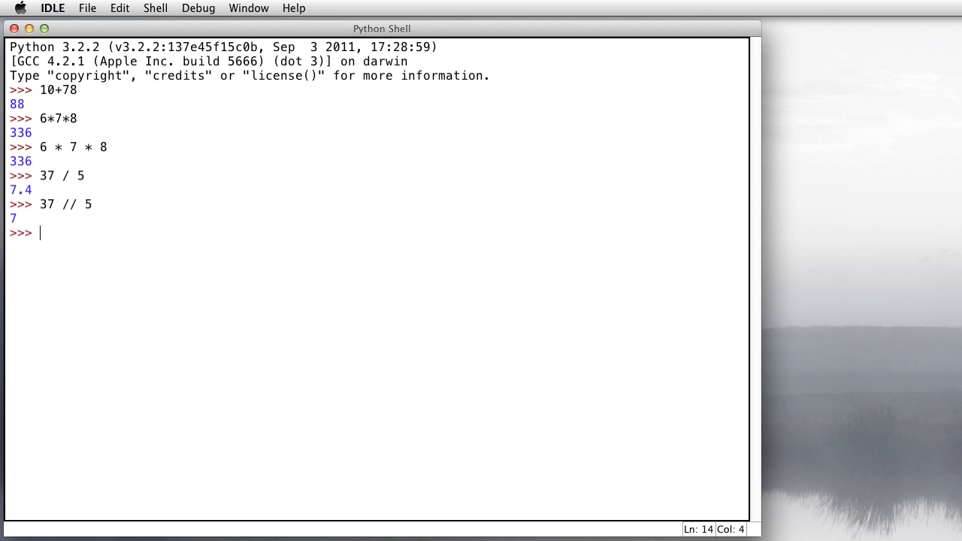
Evaluate 3**4 giving 81 and 123 ** 456 giving a huge integer
type("3**")
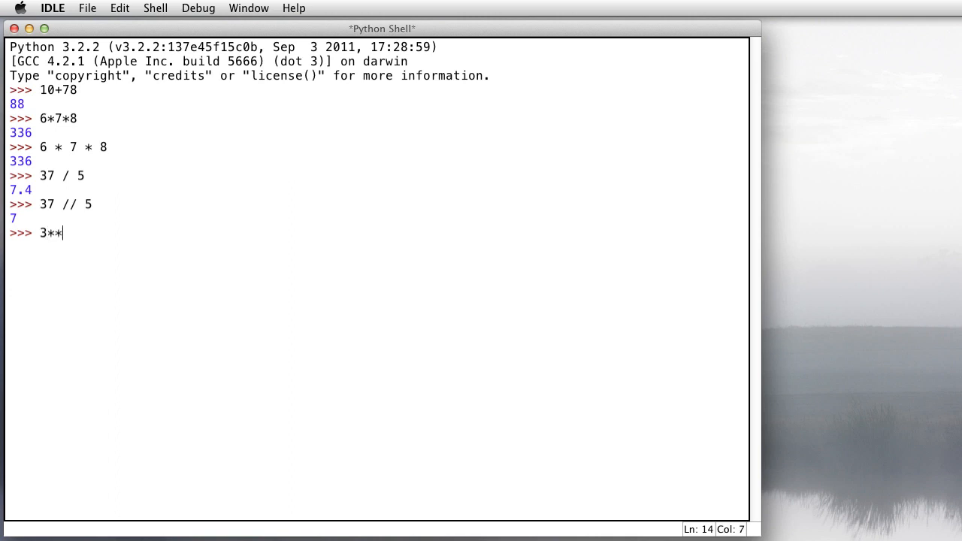
type("4")
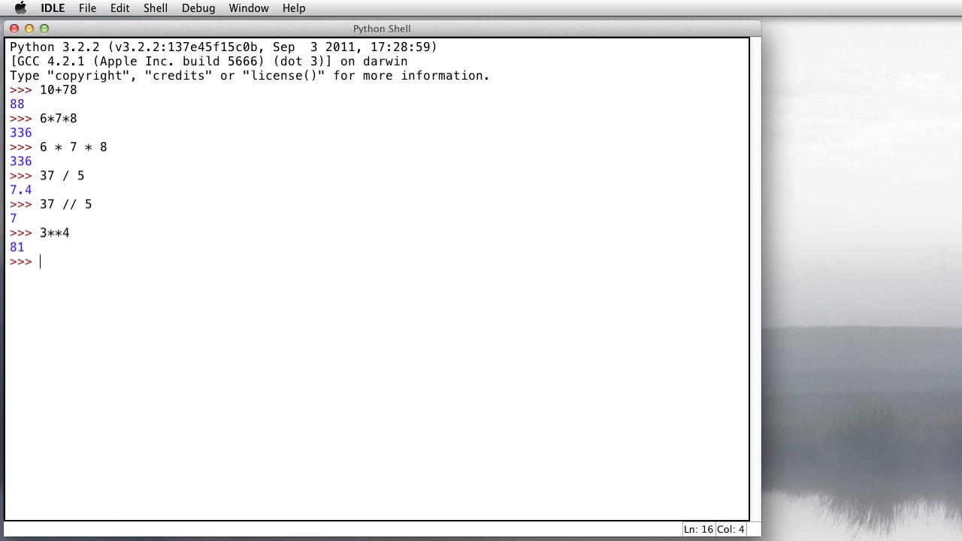
type("123")
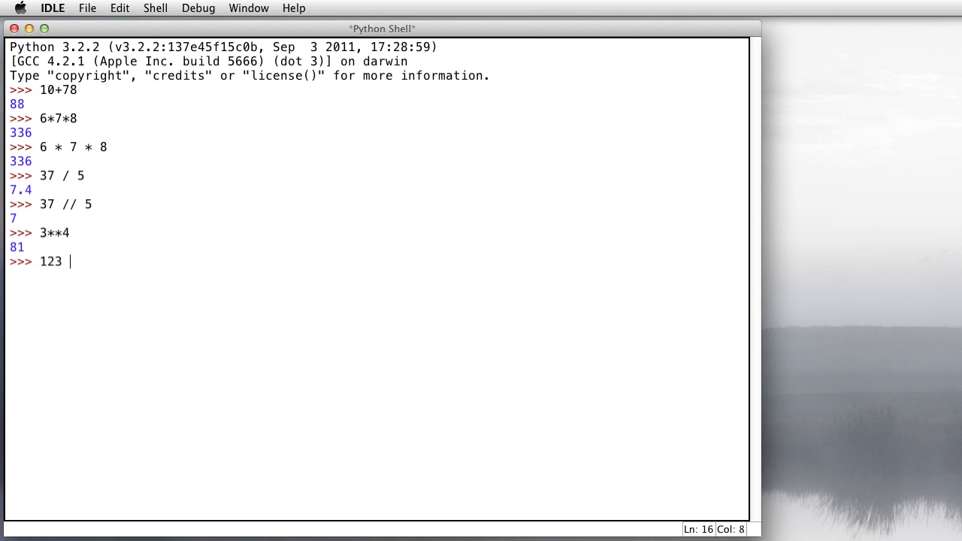
type("**")
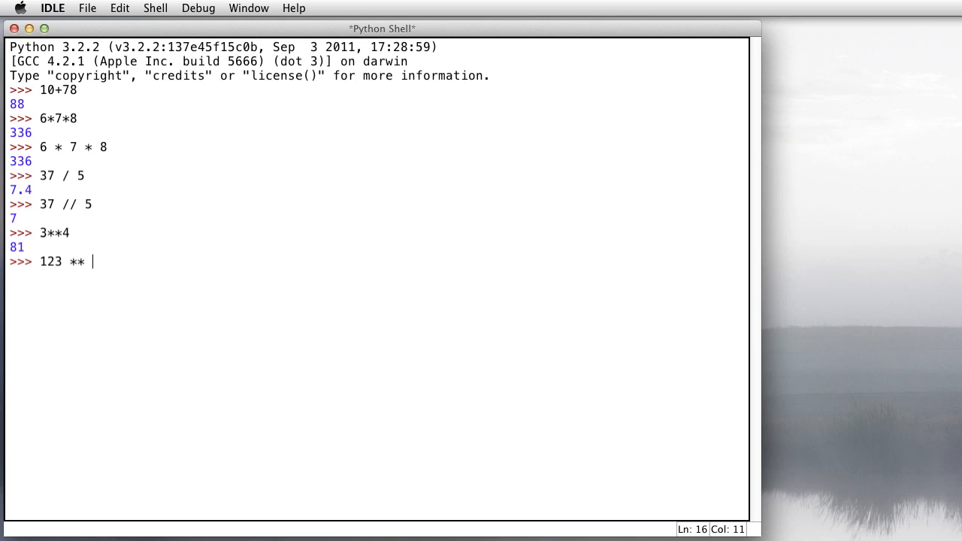
type("456")
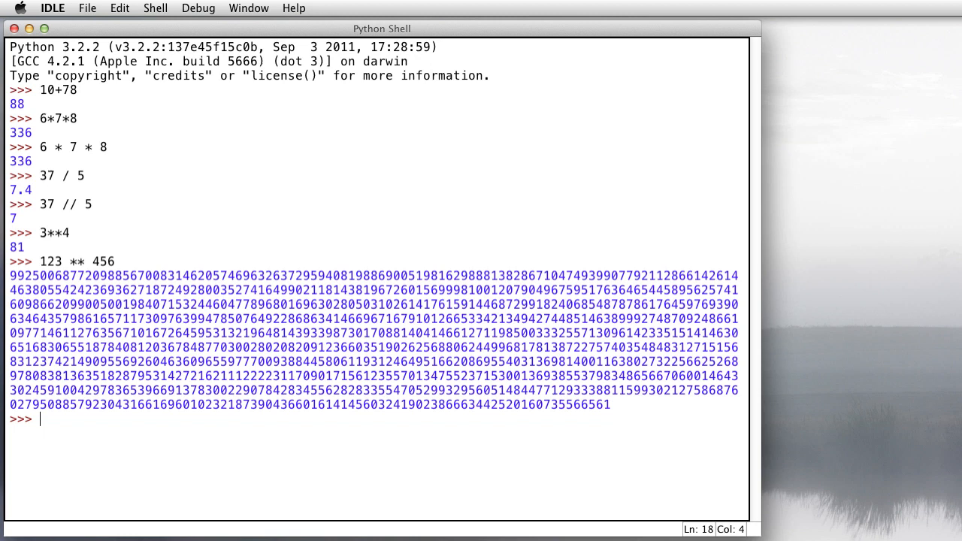
Evaluate 123 * 4562 giving 561126 and another enormous power of 123
type("123")
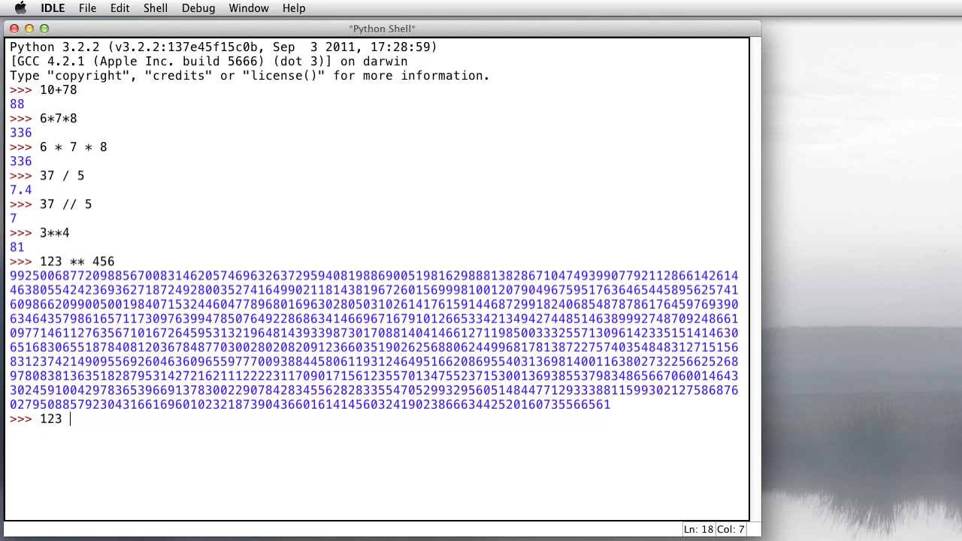
type("* 4")
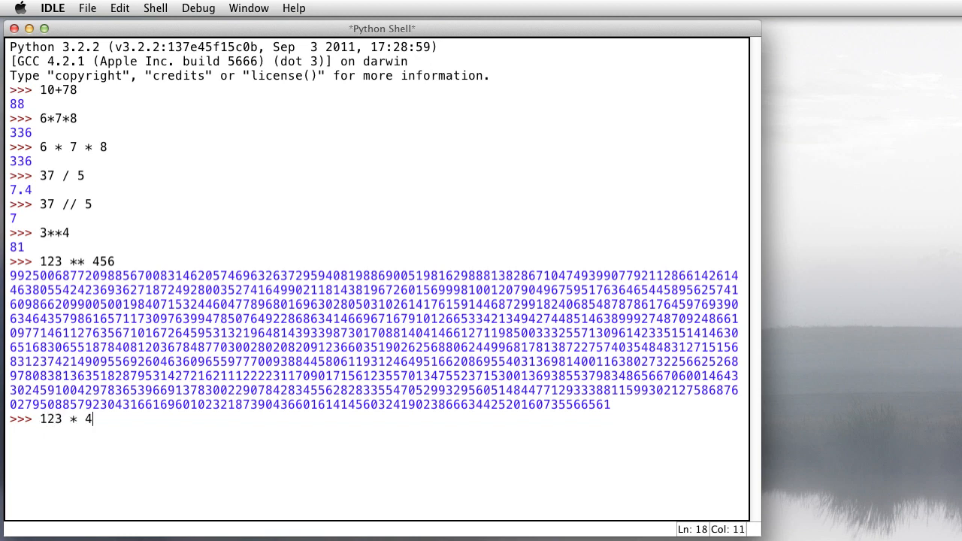
key("Return")
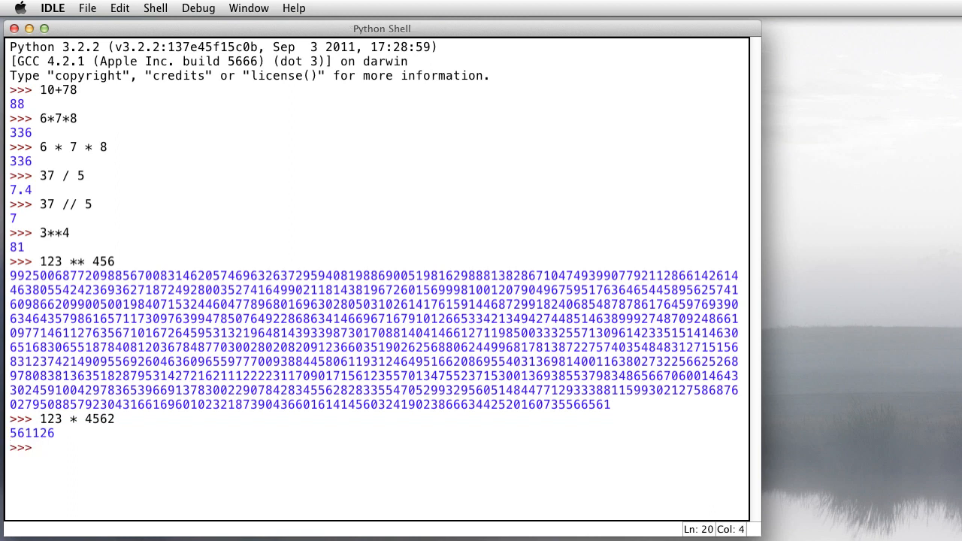
type("123")
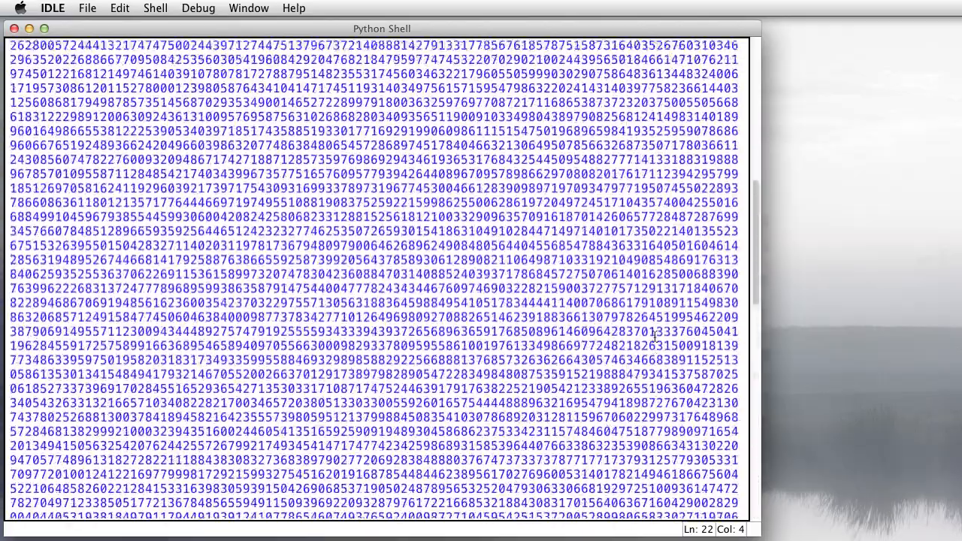
scroll("down", 3)
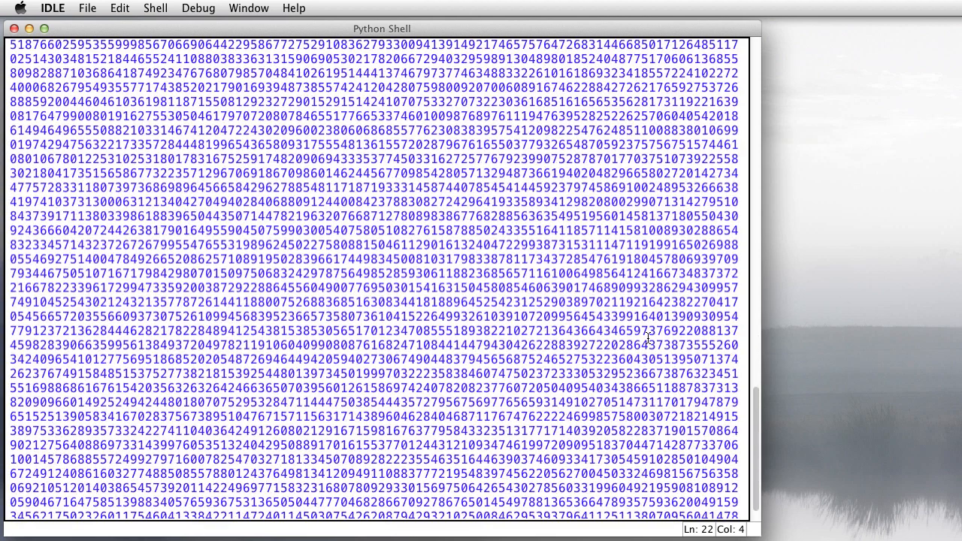
scroll("down", 3)
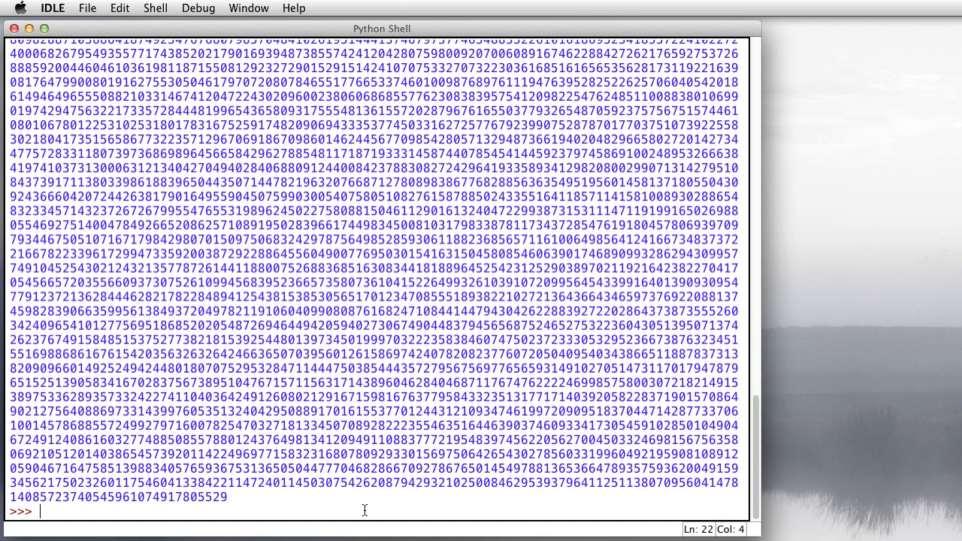
Evaluate the remainder 37 % 5, giving 2
type("3")
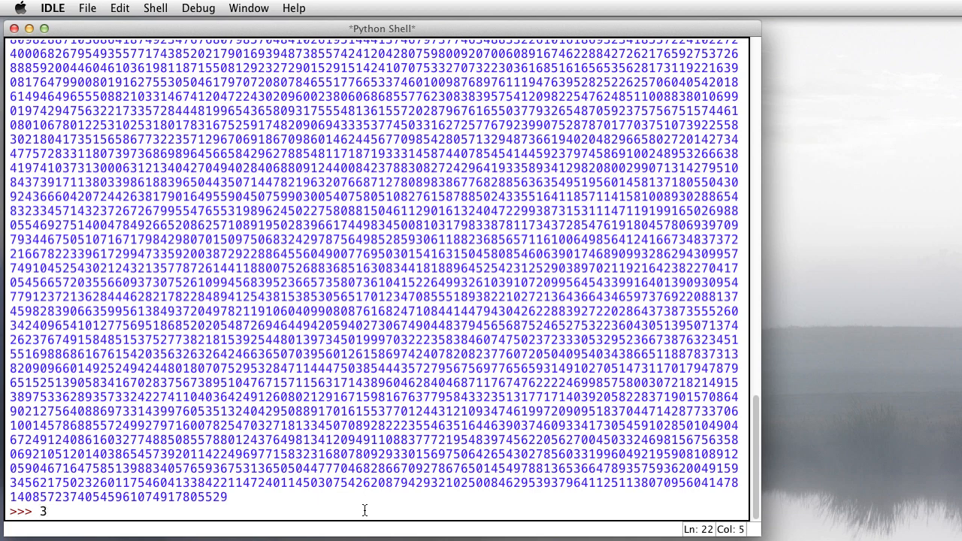
type("7 %")
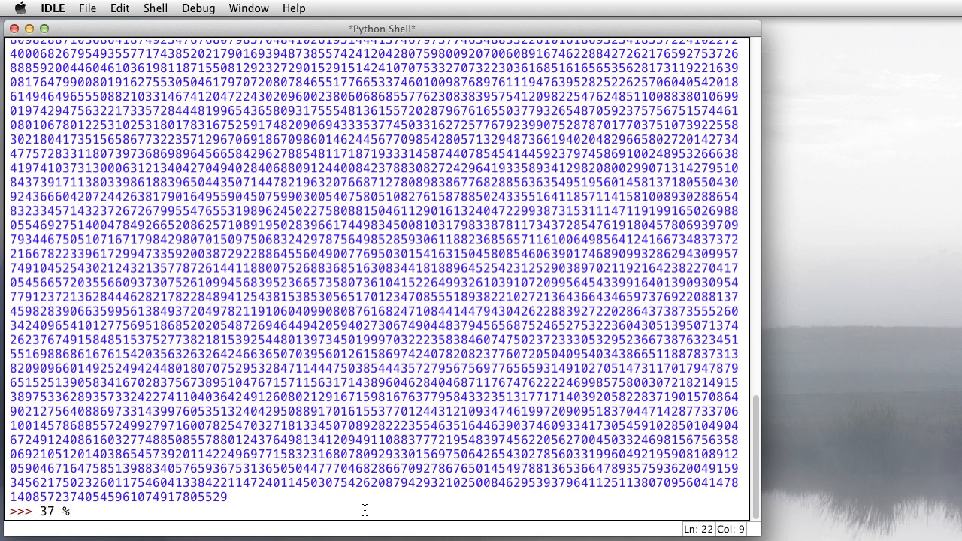
type("5")
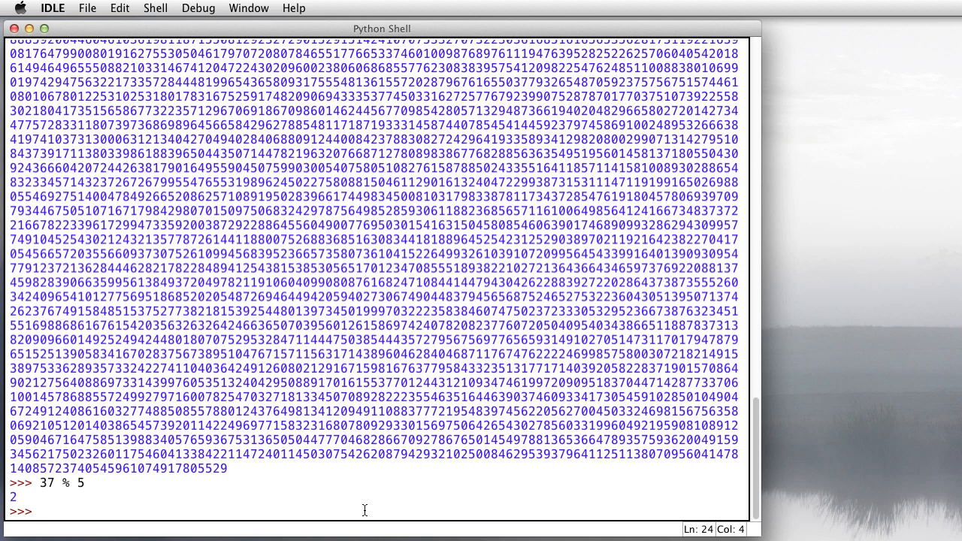
Note PEMDAS and evaluate 2 + 3 * 4 giving 14 and (2+3) * 4 giving 20
type("PEMDA")
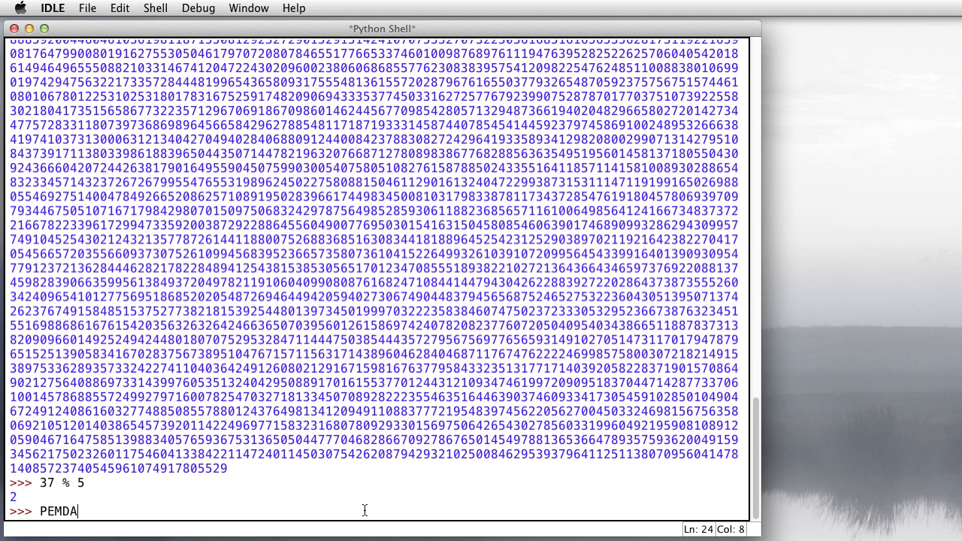
type("S")
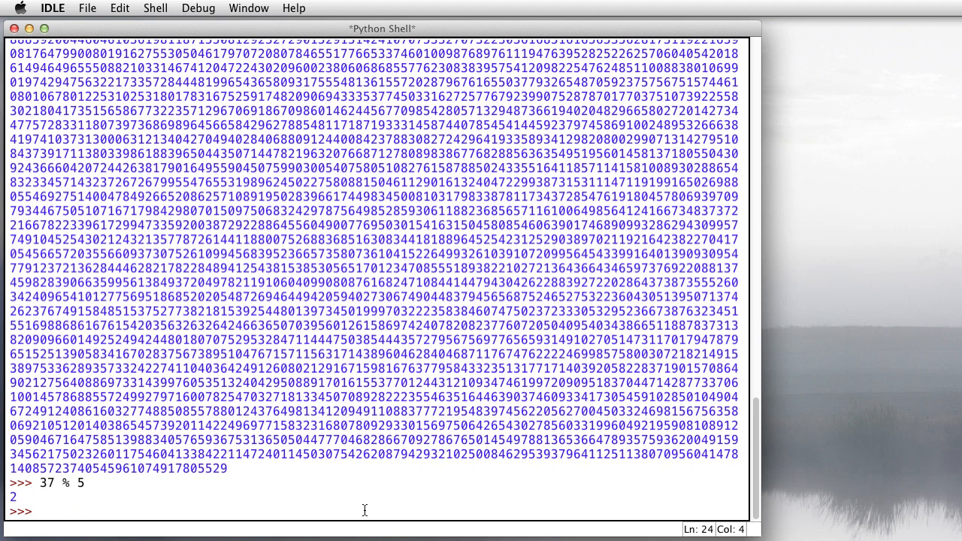
type("2 + 3 * 4")
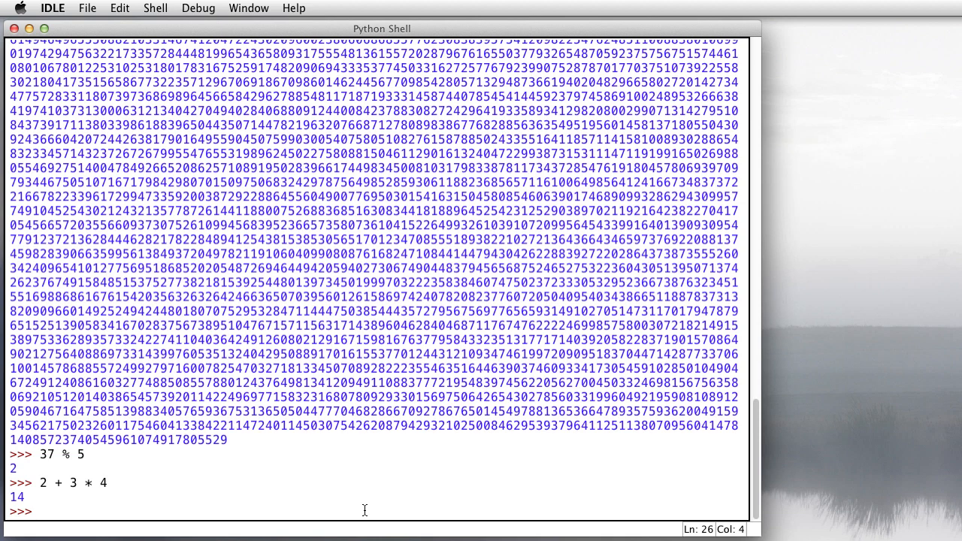
type("(2")
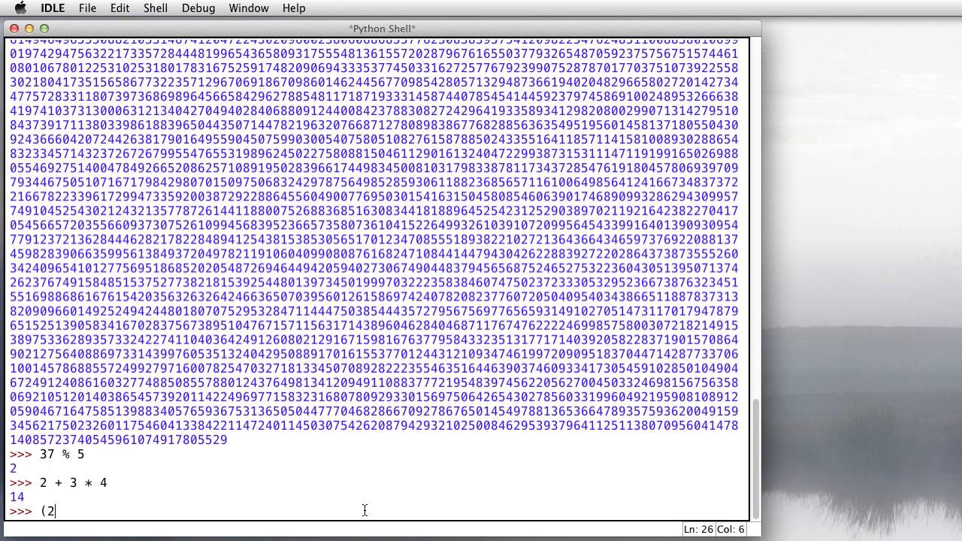
type("+3) * 4")
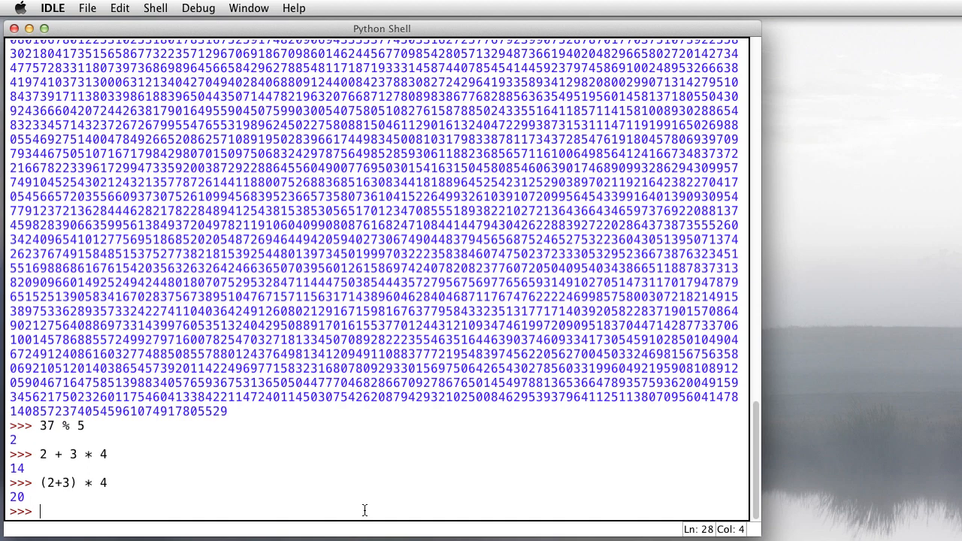
Evaluate 12.83 * .15 giving about 1.9245 and 3 * 5 / 2 giving 7.5
type("12.83 * .1")
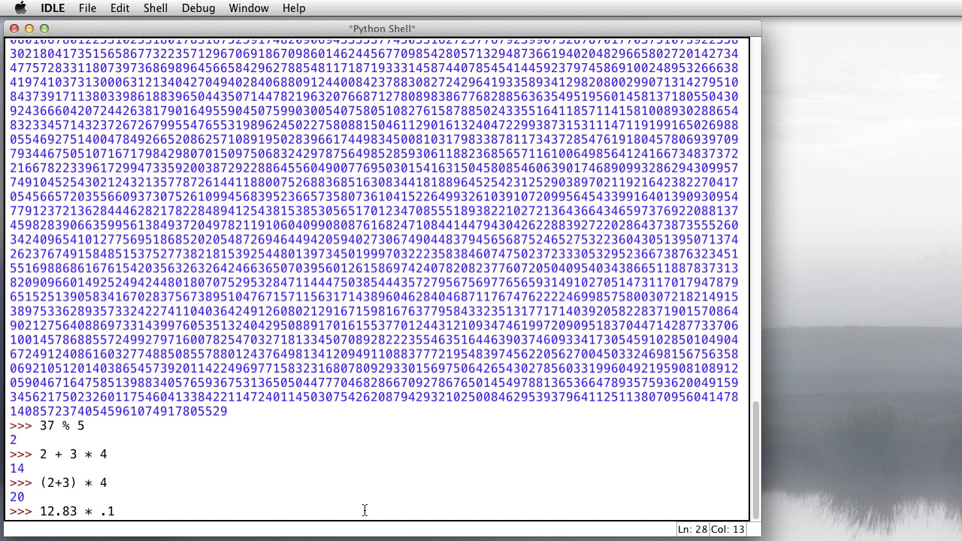
key("Return")
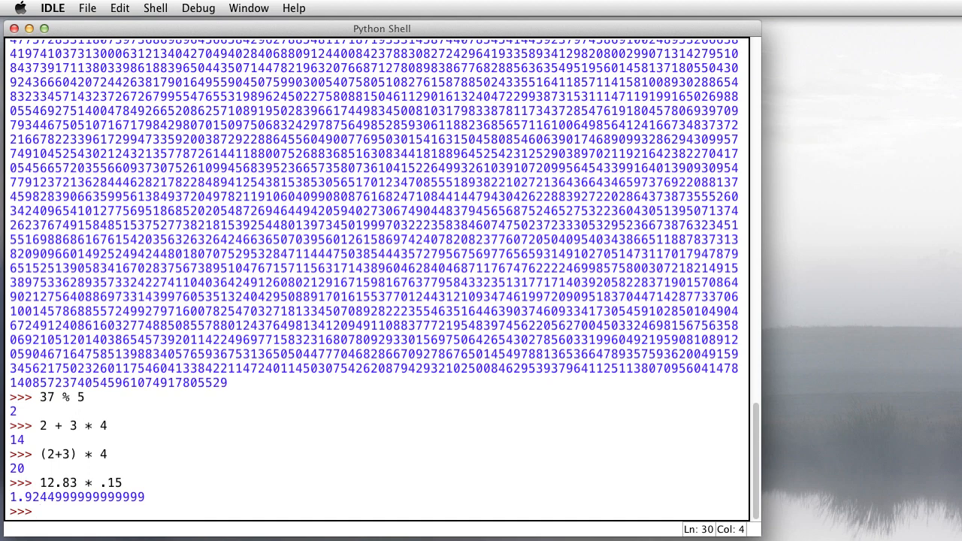
type("3 * 5 /")
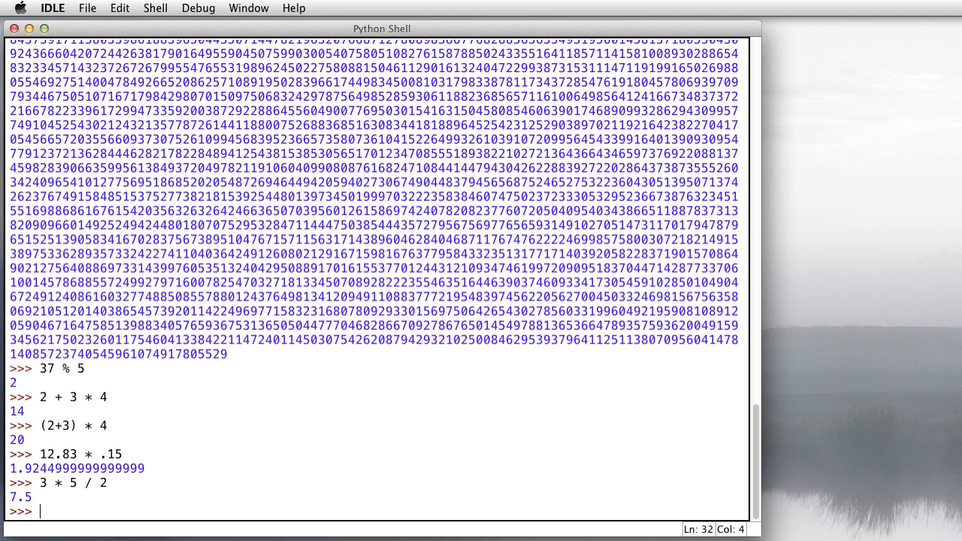
Evaluate 2**32 and 2**31 - 1, showing their large results
type("2**")
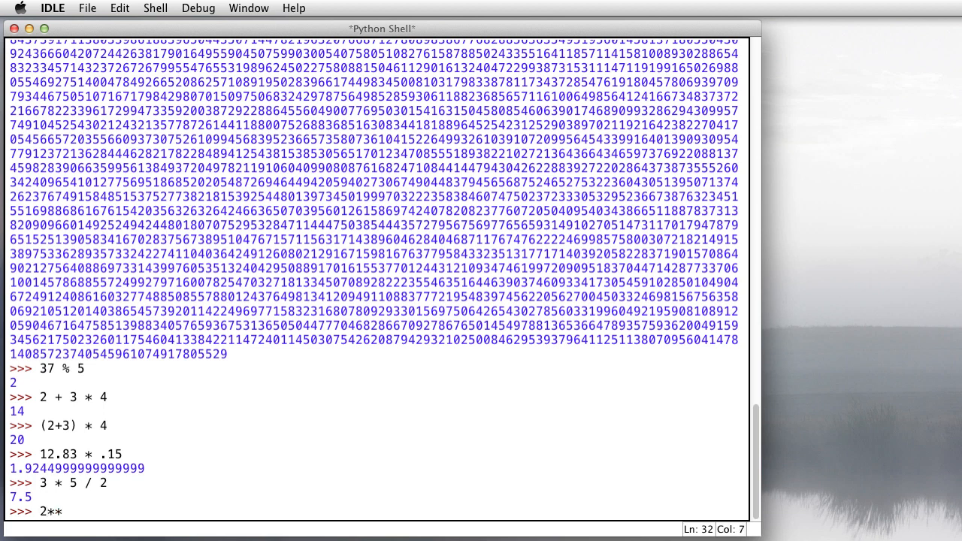
type("32")
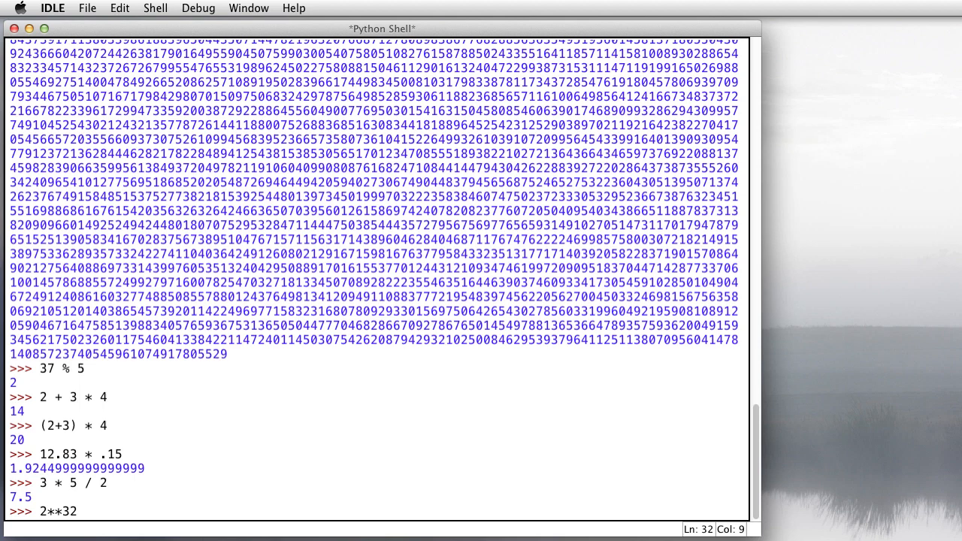
key("enter")
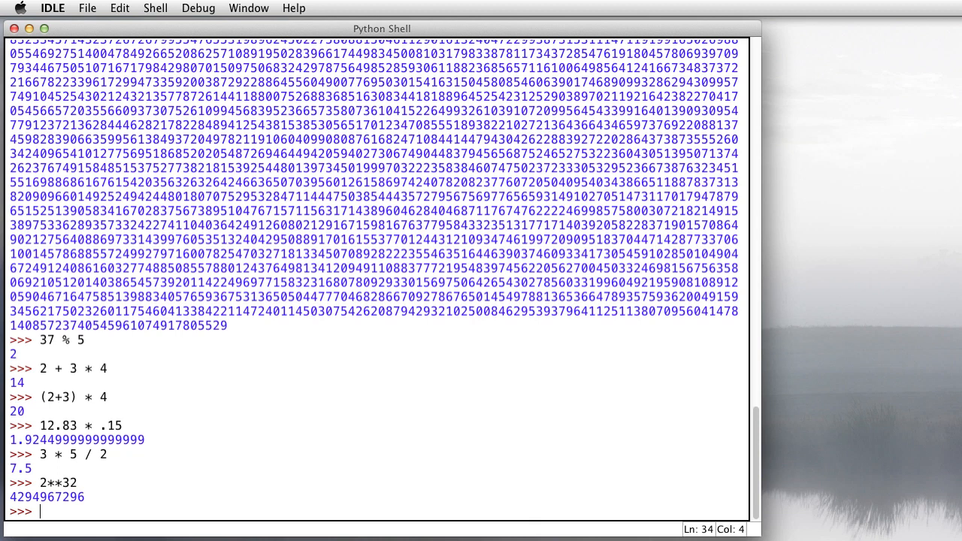
type("2**31 -")
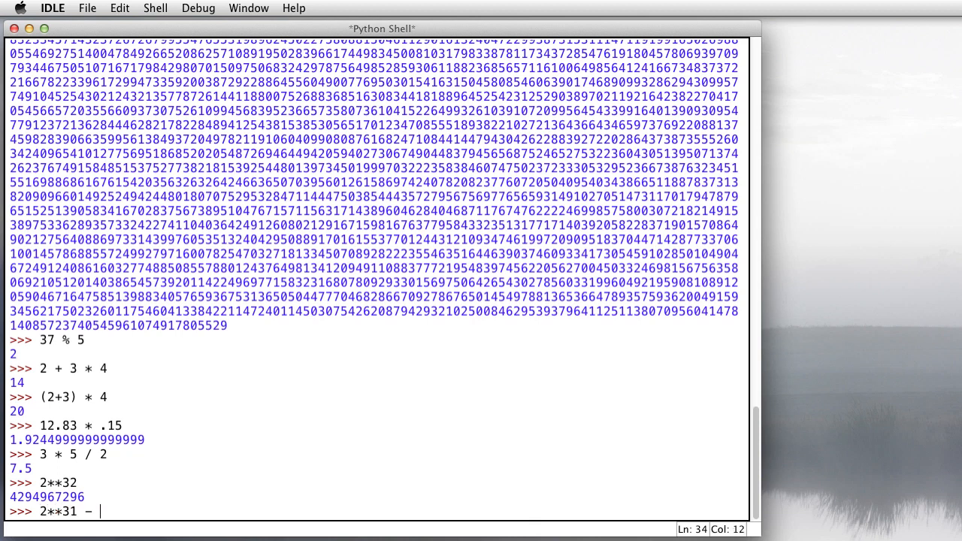
key("enter")
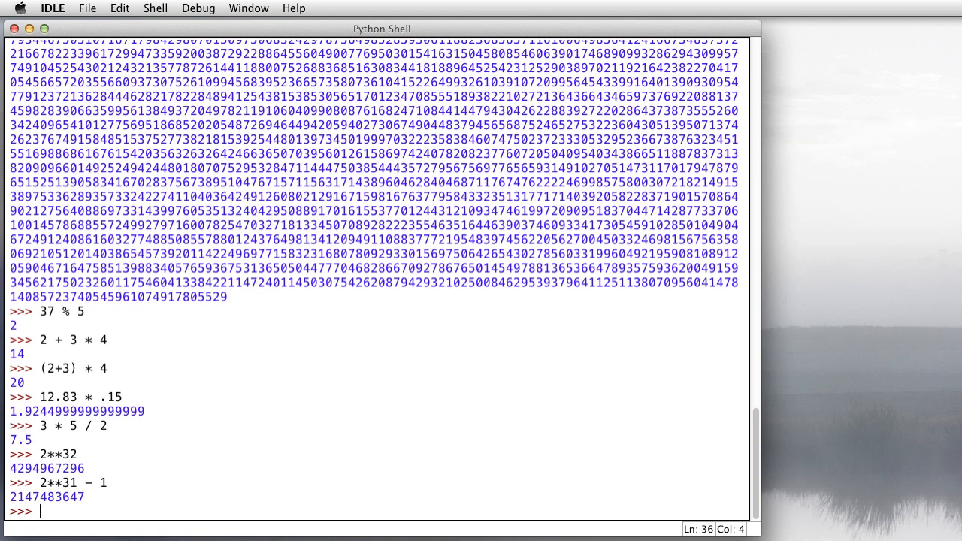
Evaluate 3 < 5 as True, 10 > 20 as False, and 3 < 5 or 10 > 20 as True
type("3 < 5")
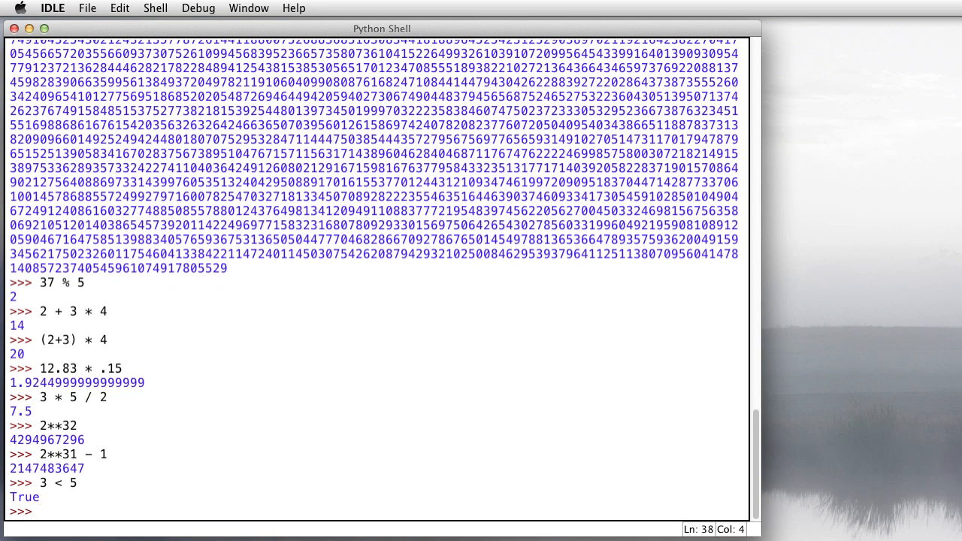
type("10 >")
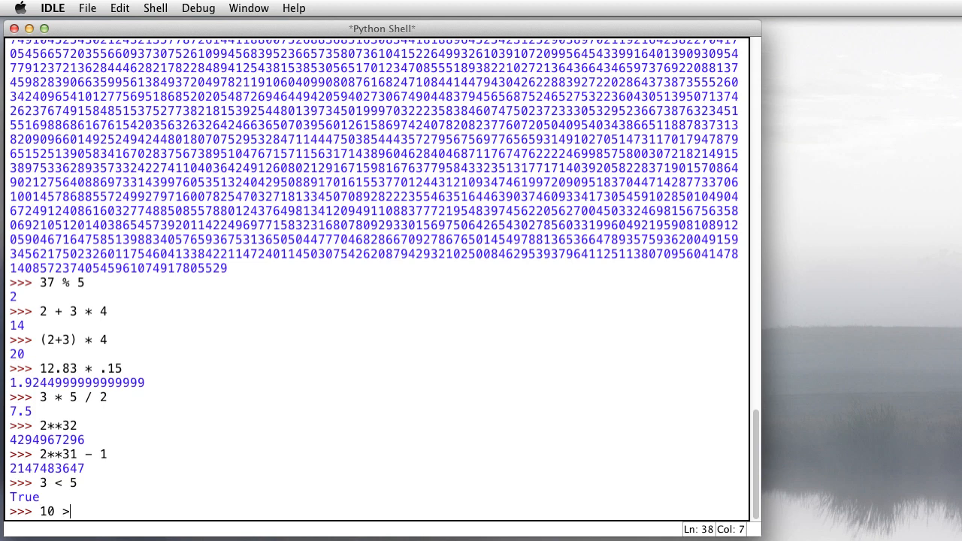
key("enter")
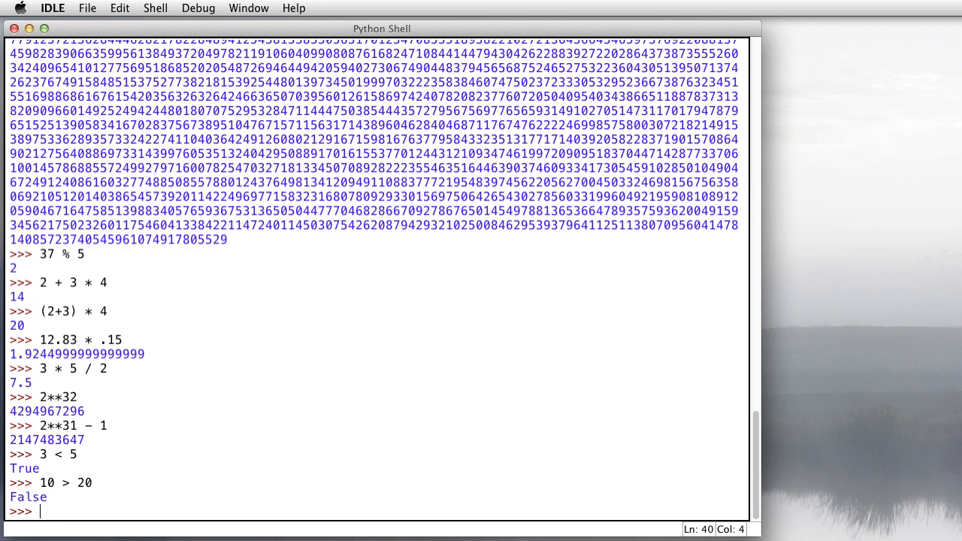
type("3 <")
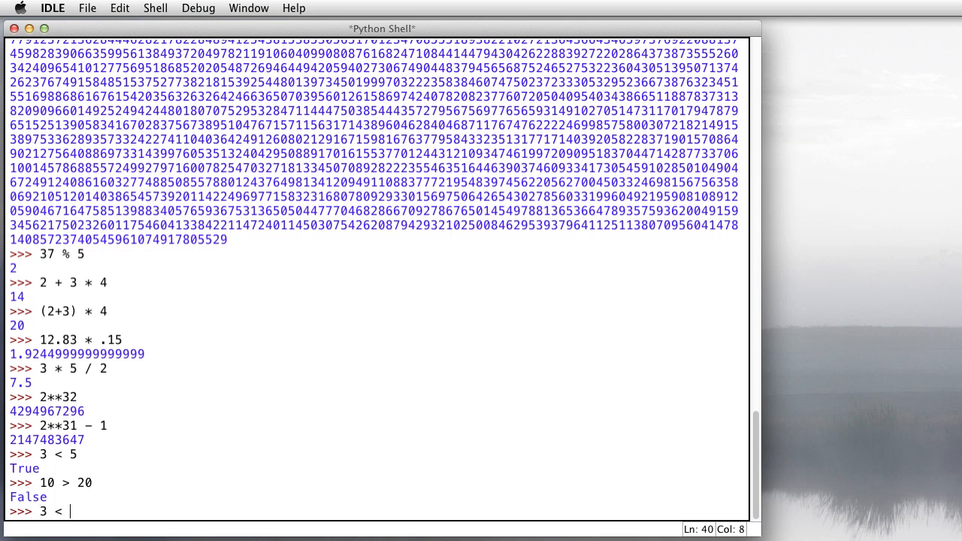
type("5 or 10")
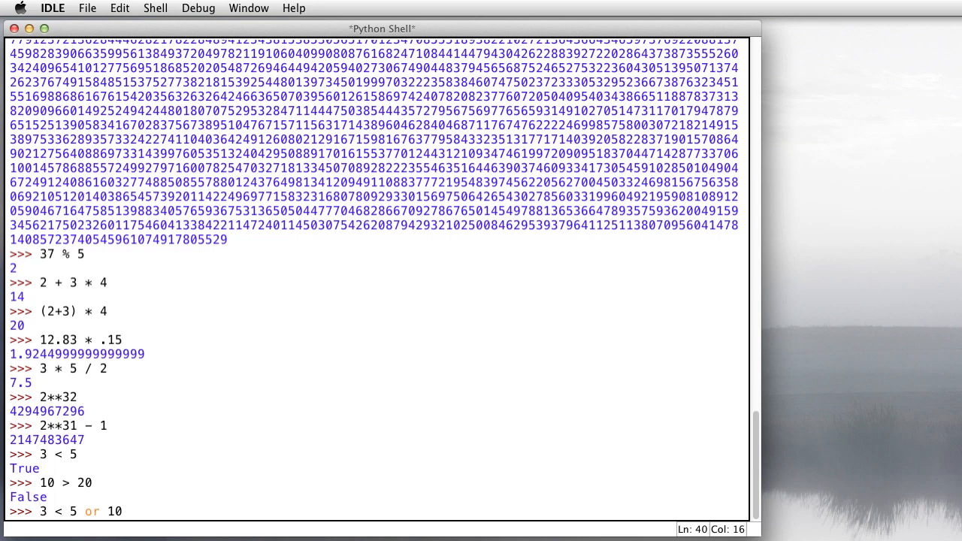
type("10 > 20")
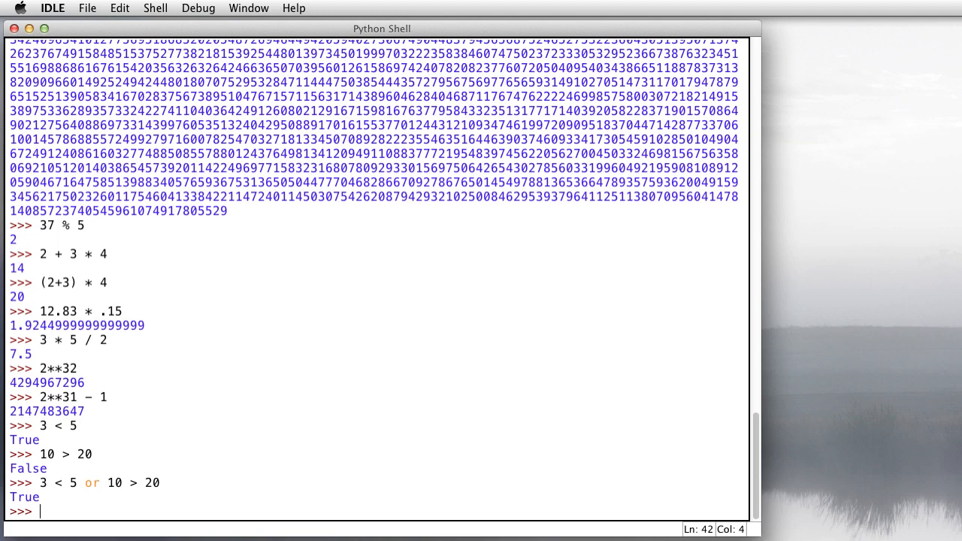
Try the operators >, <, ==, !=, then evaluate 5 != 10 giving True
type(">")
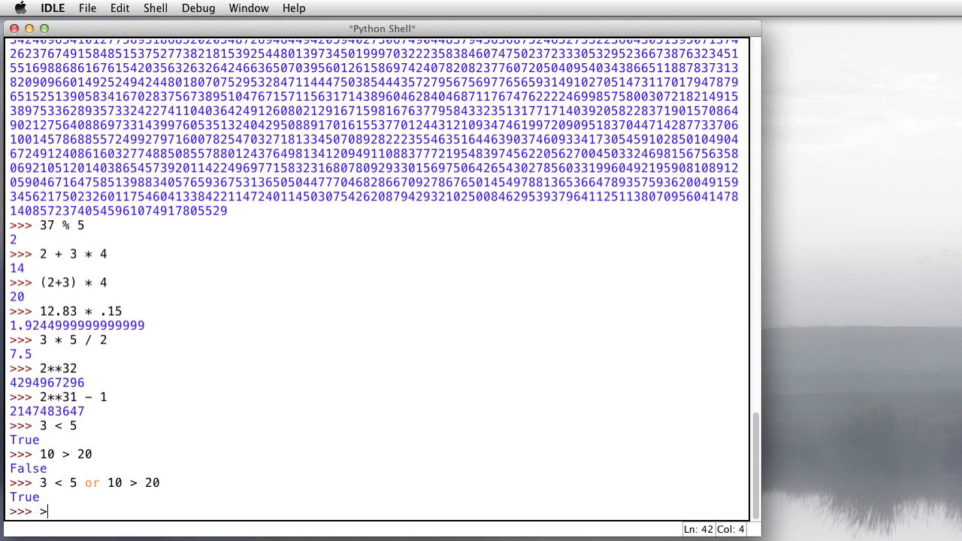
type("<")
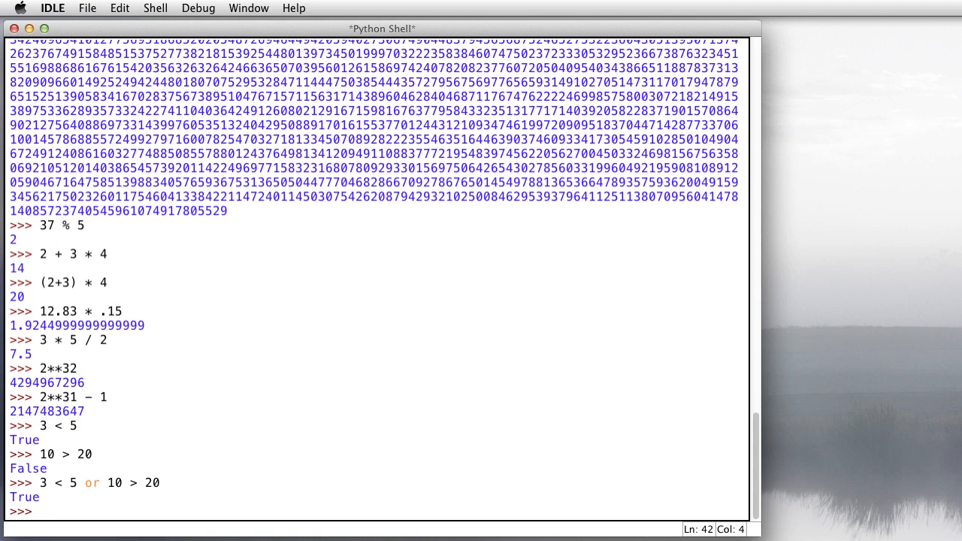
type("==")
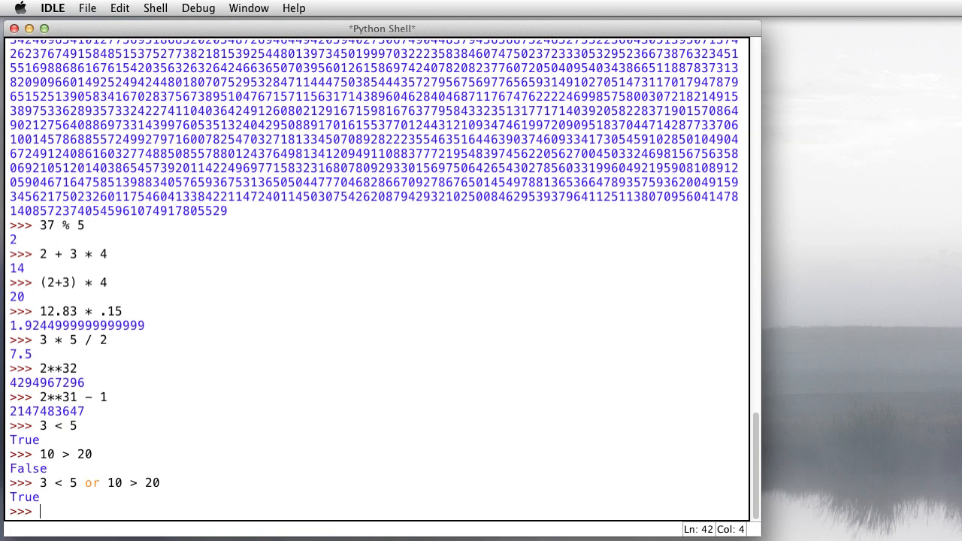
type("!=")
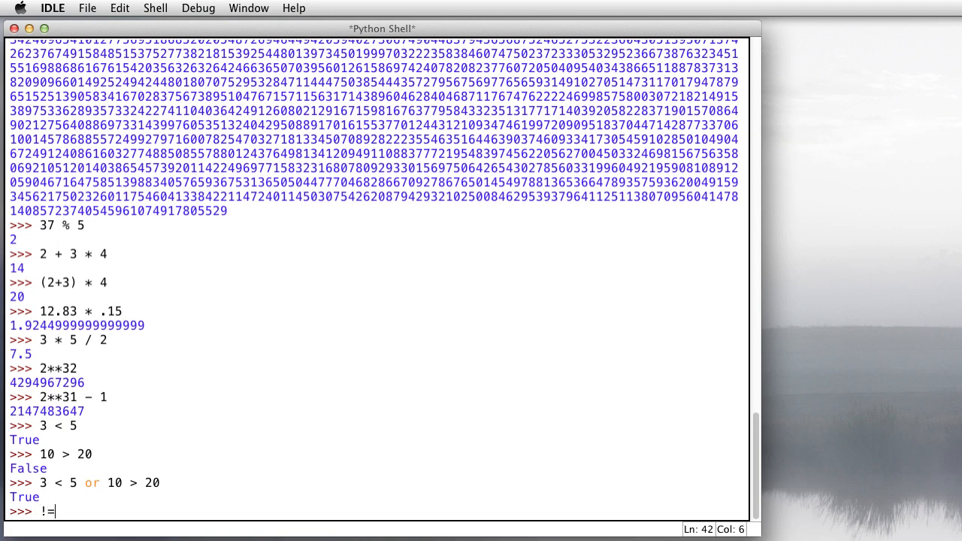
key("backspace")
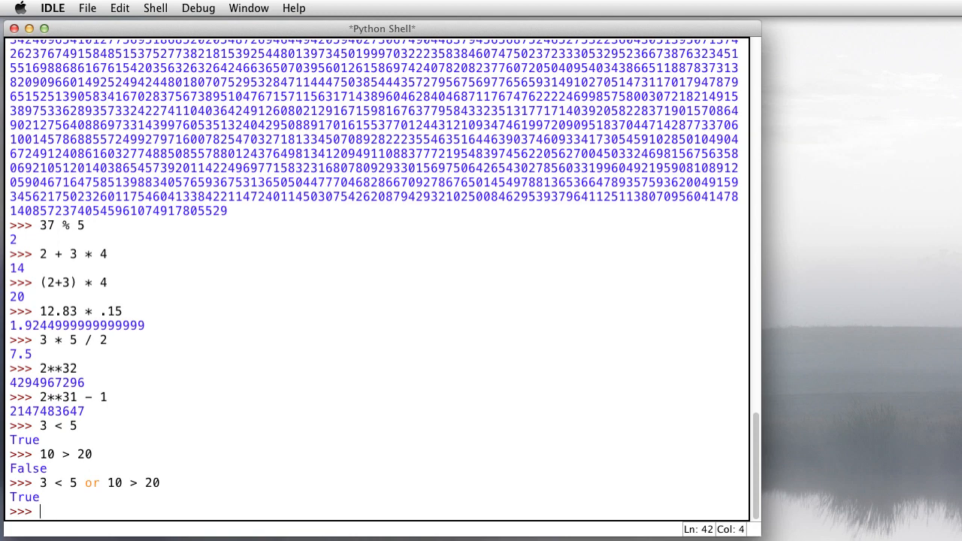
type("5 != 10")
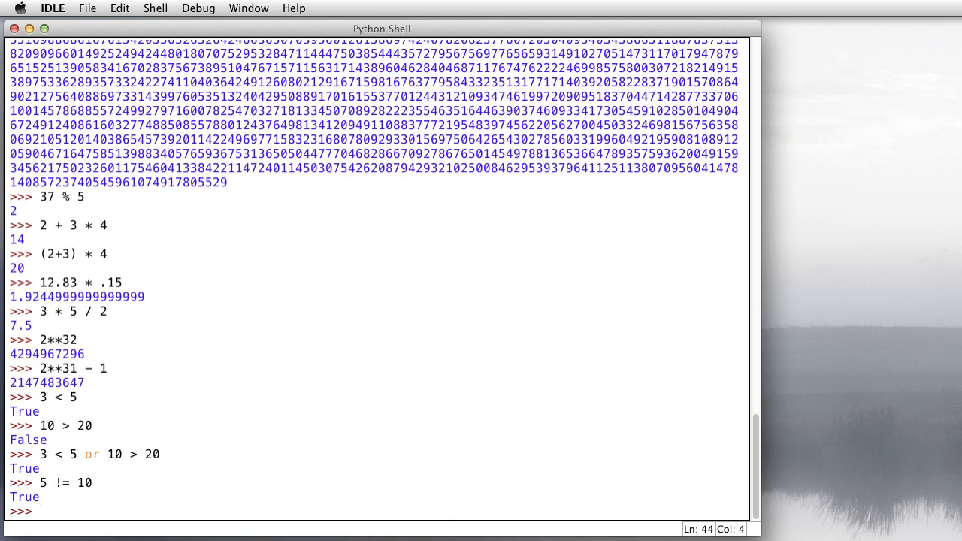
Assign age = 8, echo age, and evaluate age * 7 giving 56
type("age =")
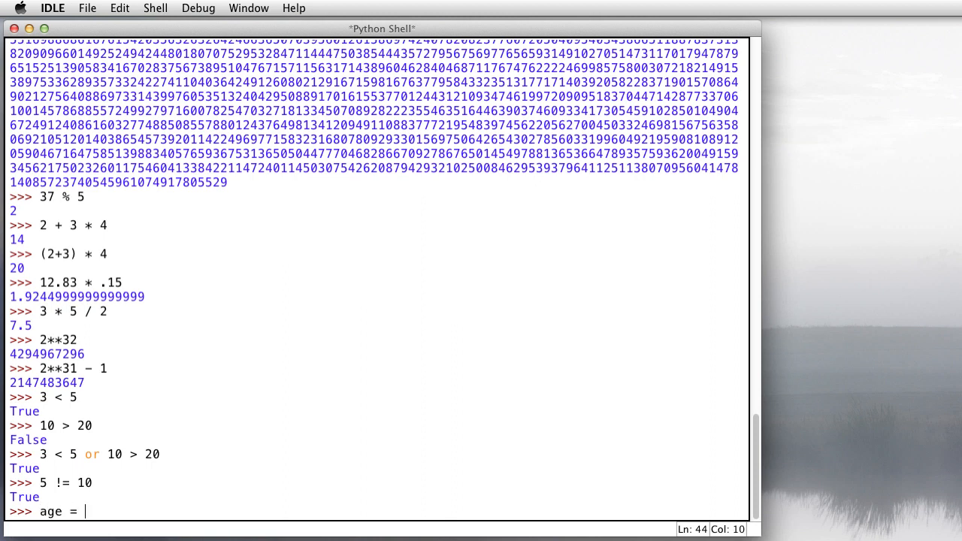
type("8")
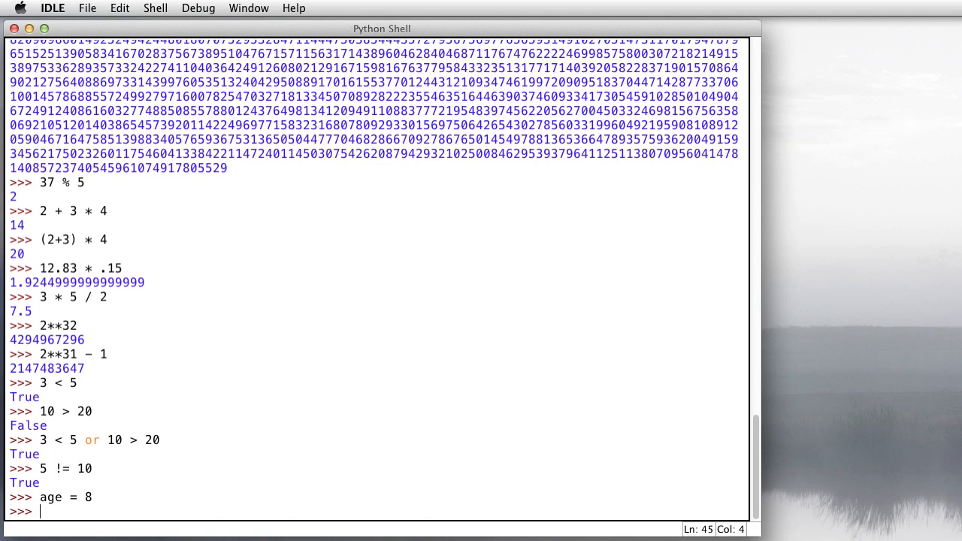
type("age")
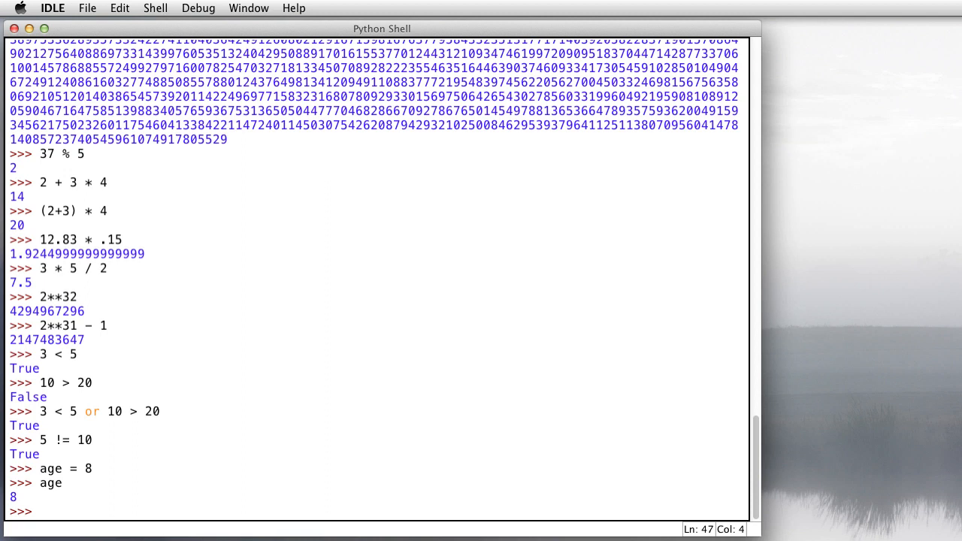
type("age * 7")
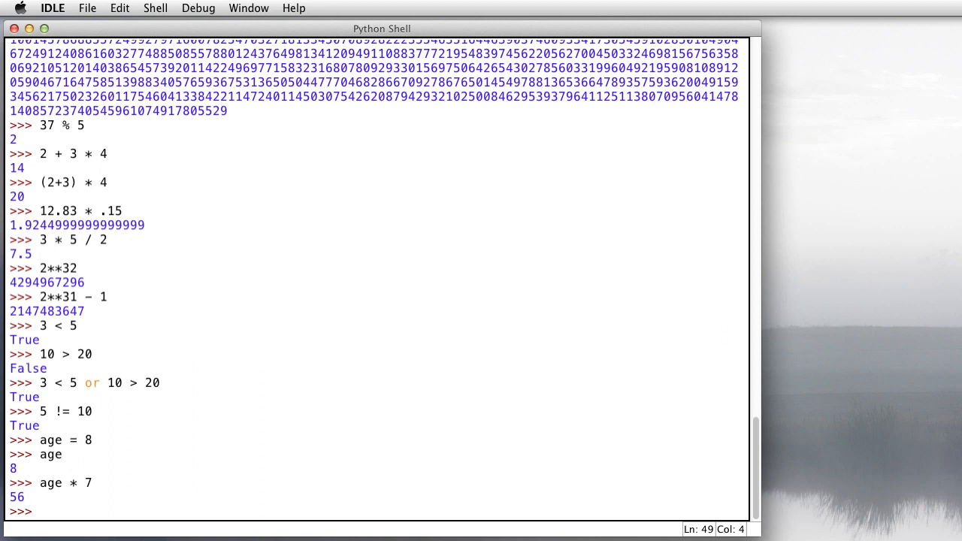
Evaluate age < 18 as True, age == 10 as False, and age * 7 >= 50 as True
type("age < 18")
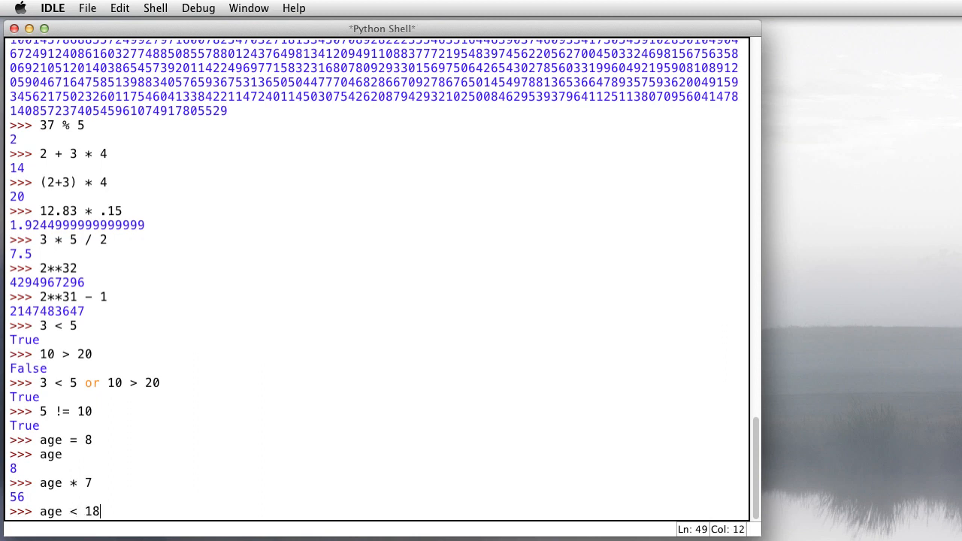
key("enter")
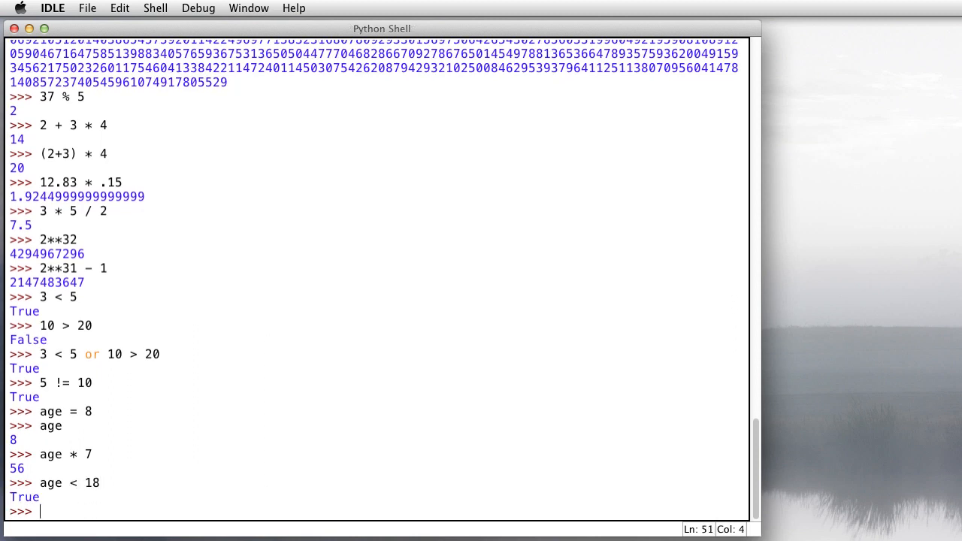
type("age == 10")
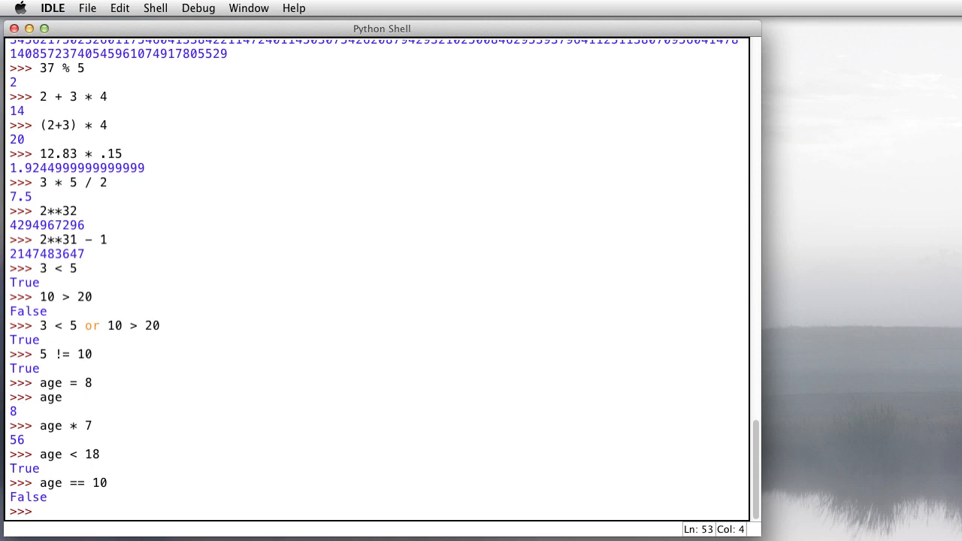
type("age * &")
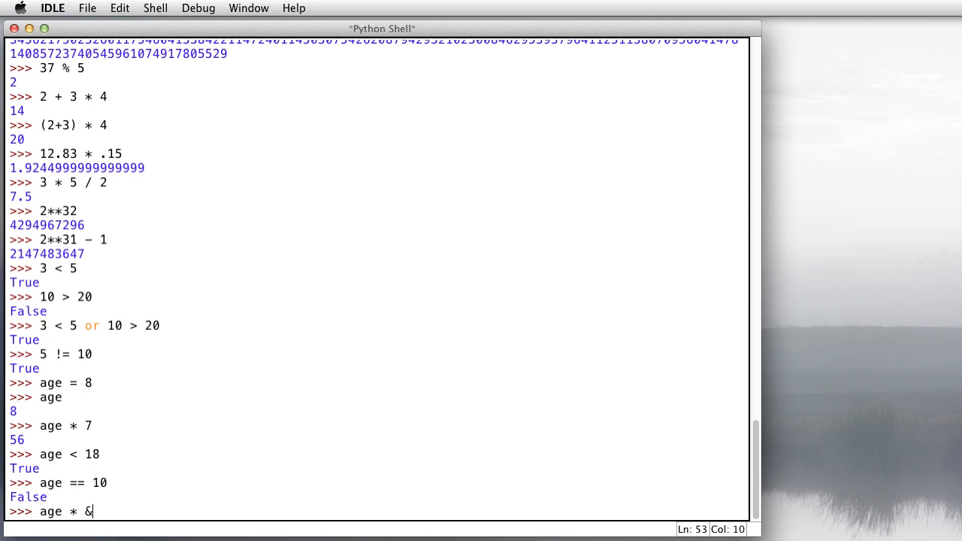
type("7 >= 50")
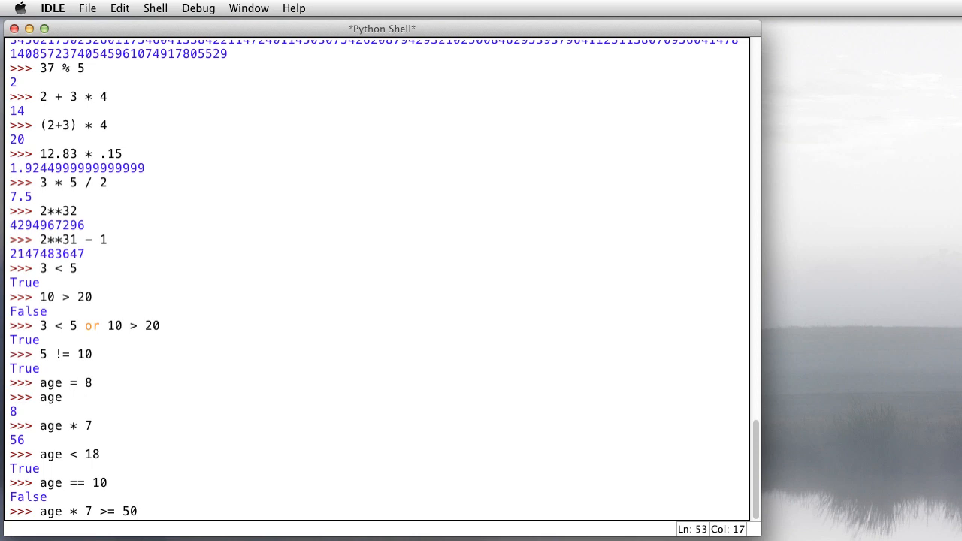
key("Return")
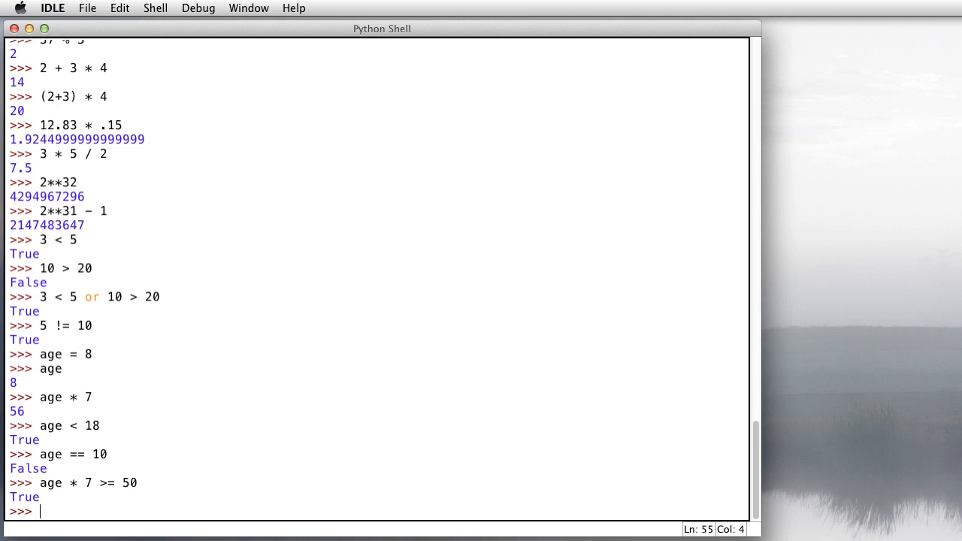
Assign base = 3 and height = 5, computing base * height / 2 and base * height * 1/2 as 7.5
type("base = 3")
type("height = 5")
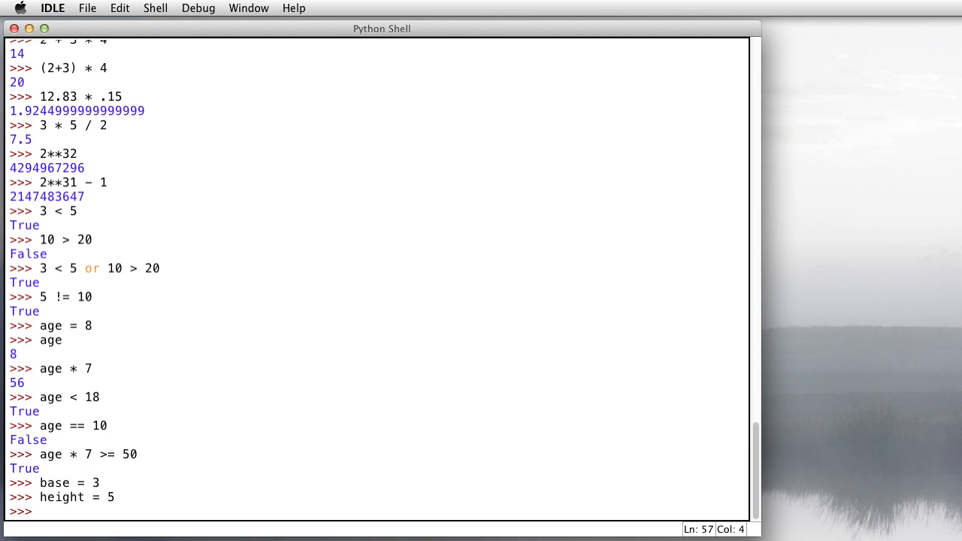
type("ba")
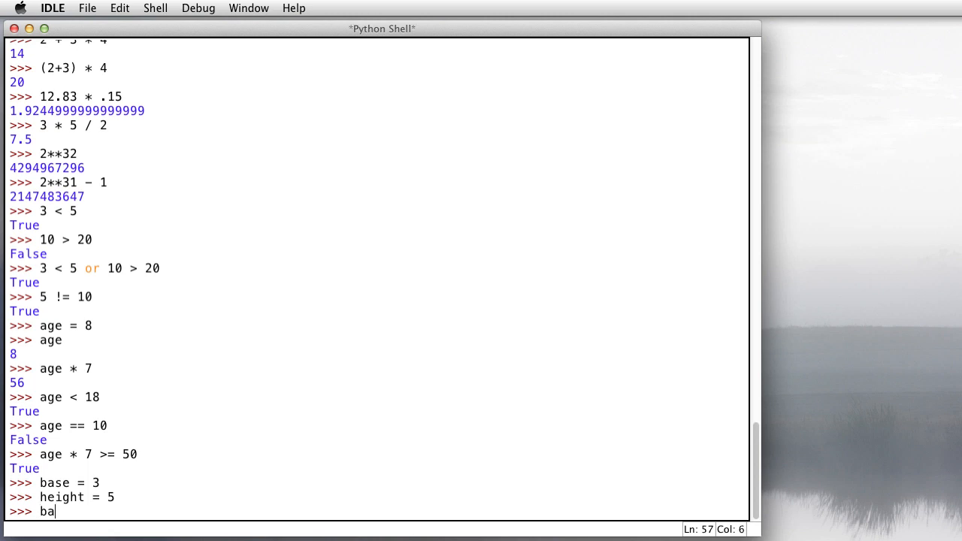
type("se * height / 2")
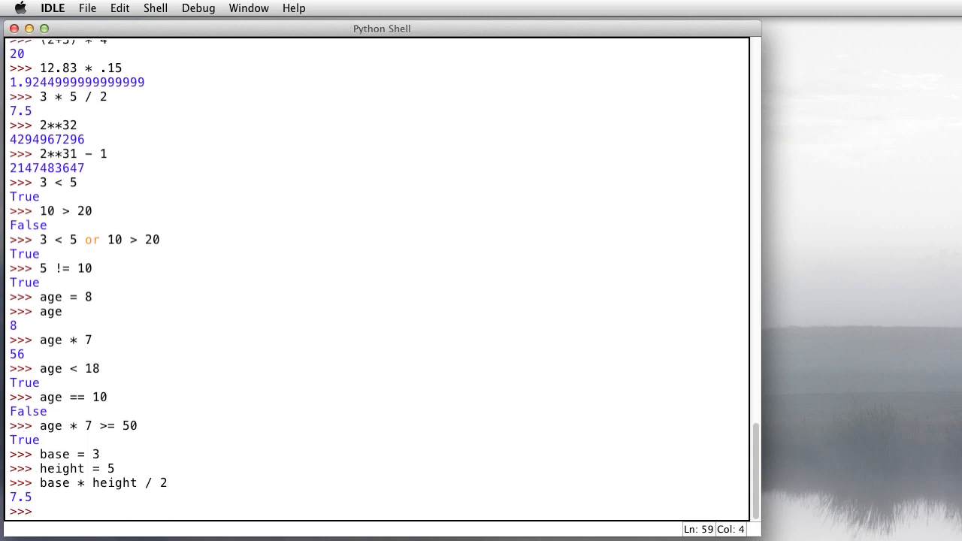
type("base * height *")
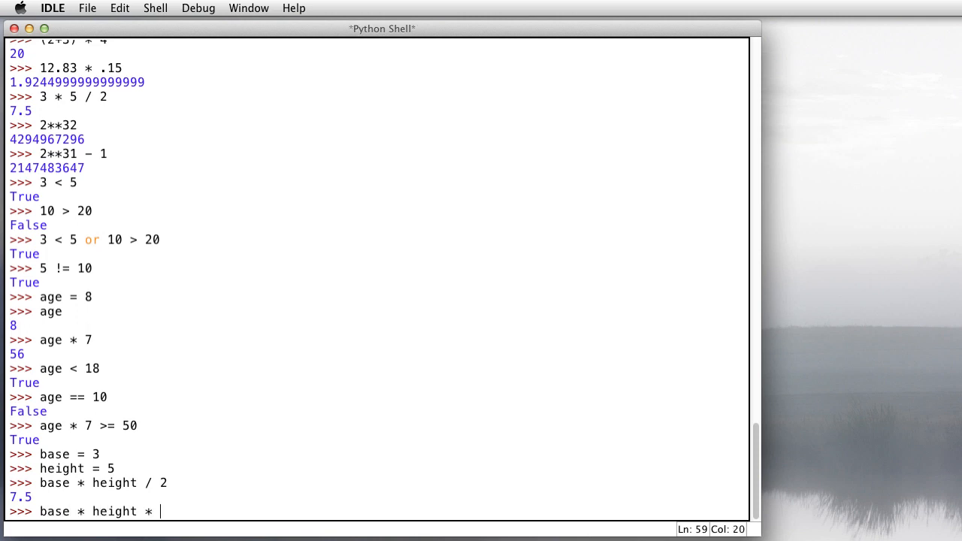
type("1")
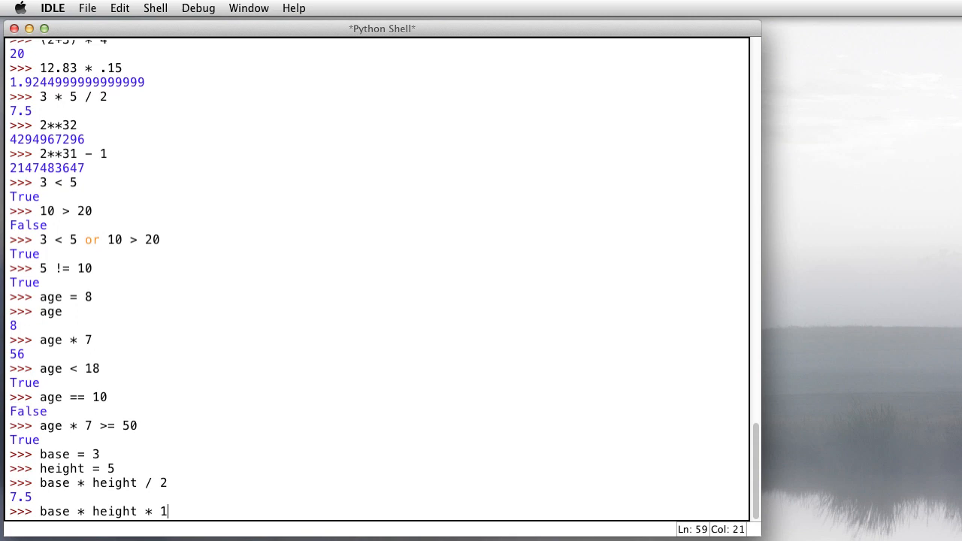
type("/2")
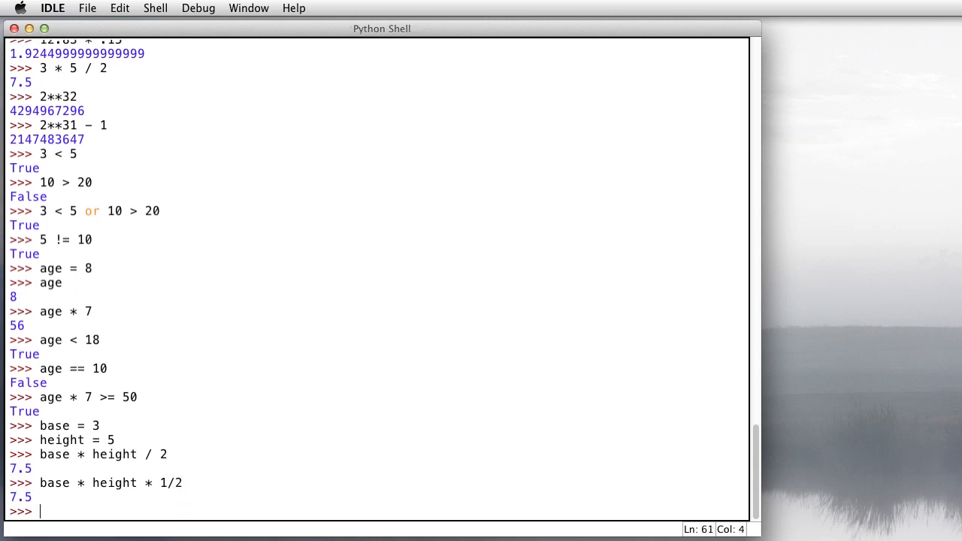
Compute 1/2 * base * height as 7.5 and store it in area
type("1/2 * base * height")
type("area = 1")
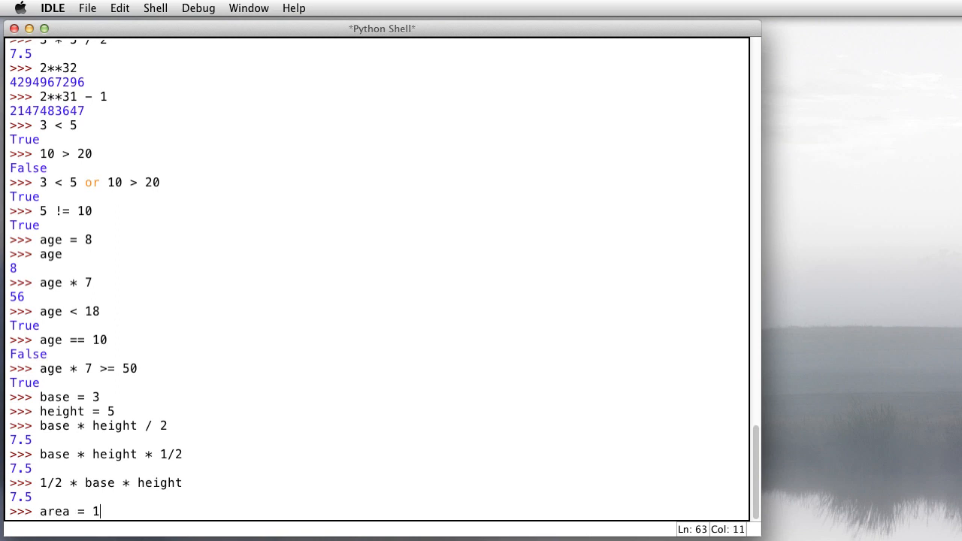
type("/2 * base * height")
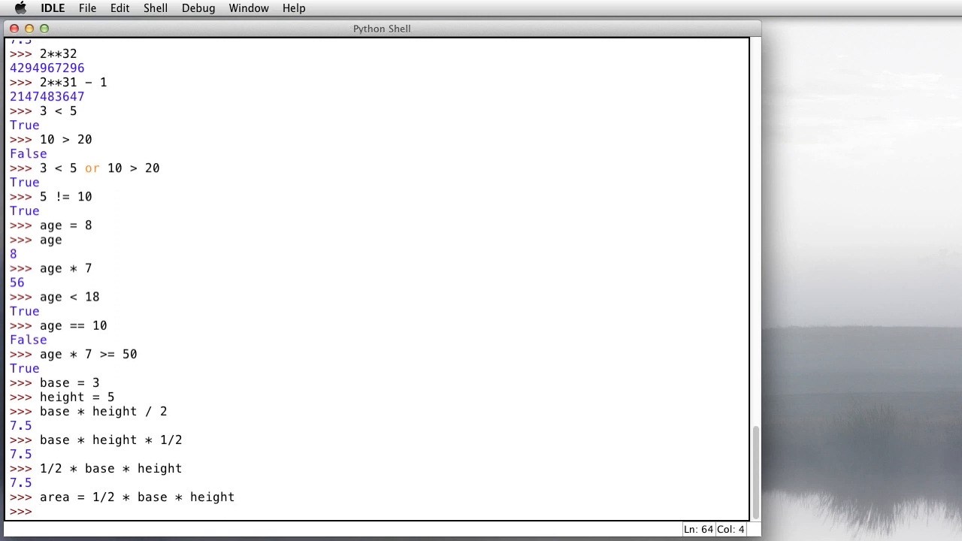
type("area")
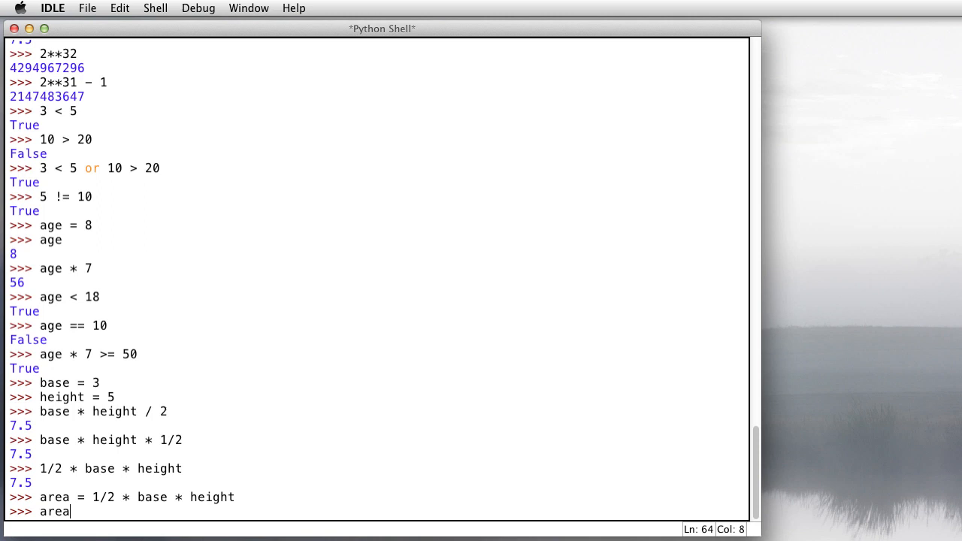